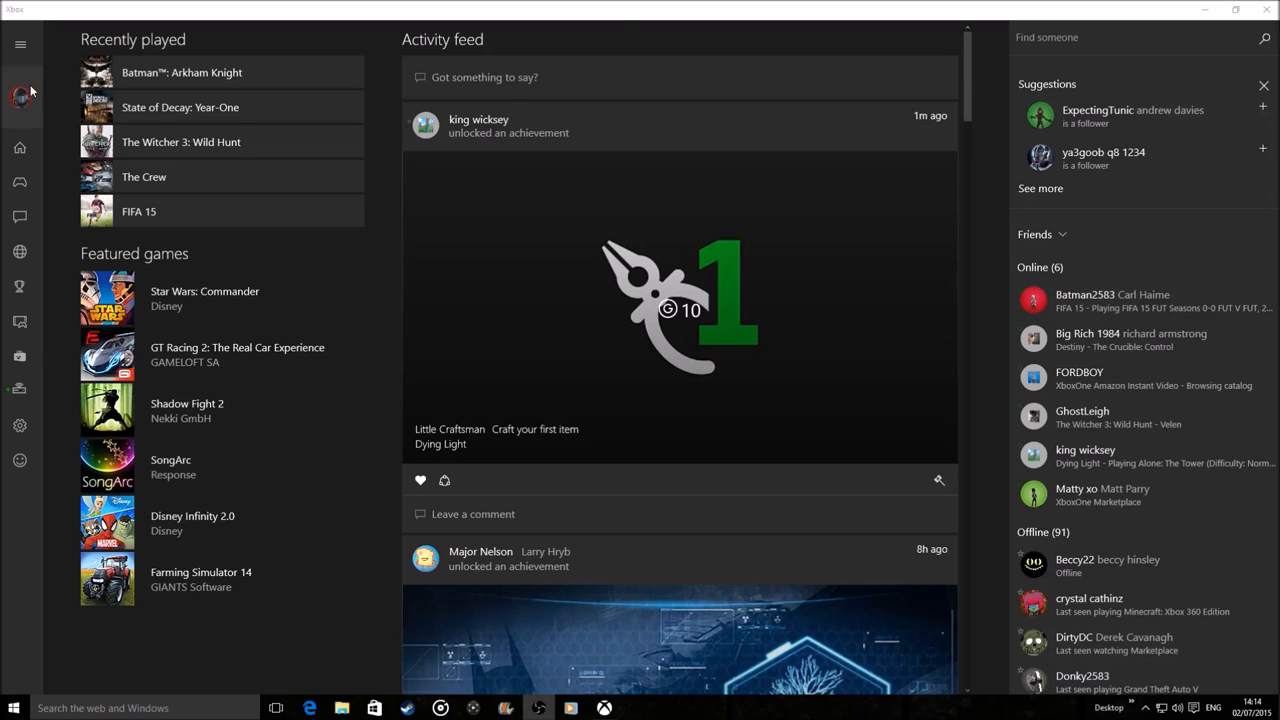
Open your own profile and scroll through its activity feed of unlocked achievements
{"action": "left_click", "coordinate": [20, 97]}
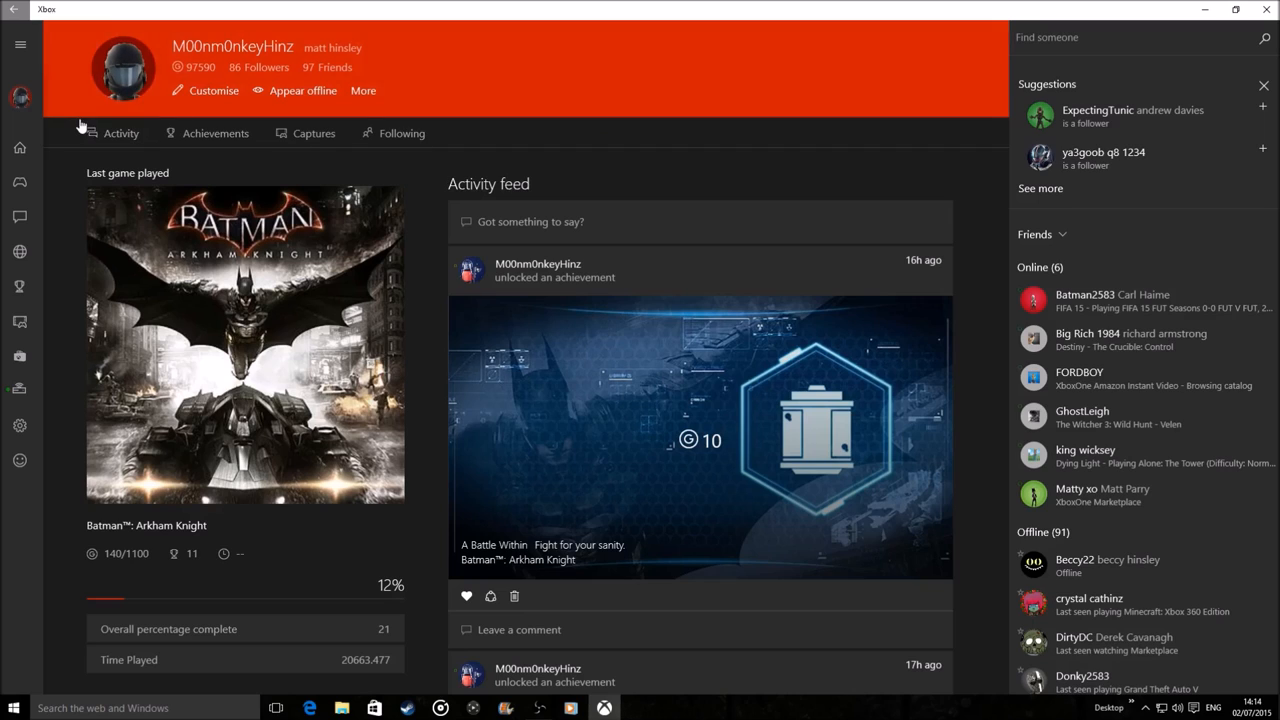
{"action": "mouse_move", "coordinate": [453, 130]}
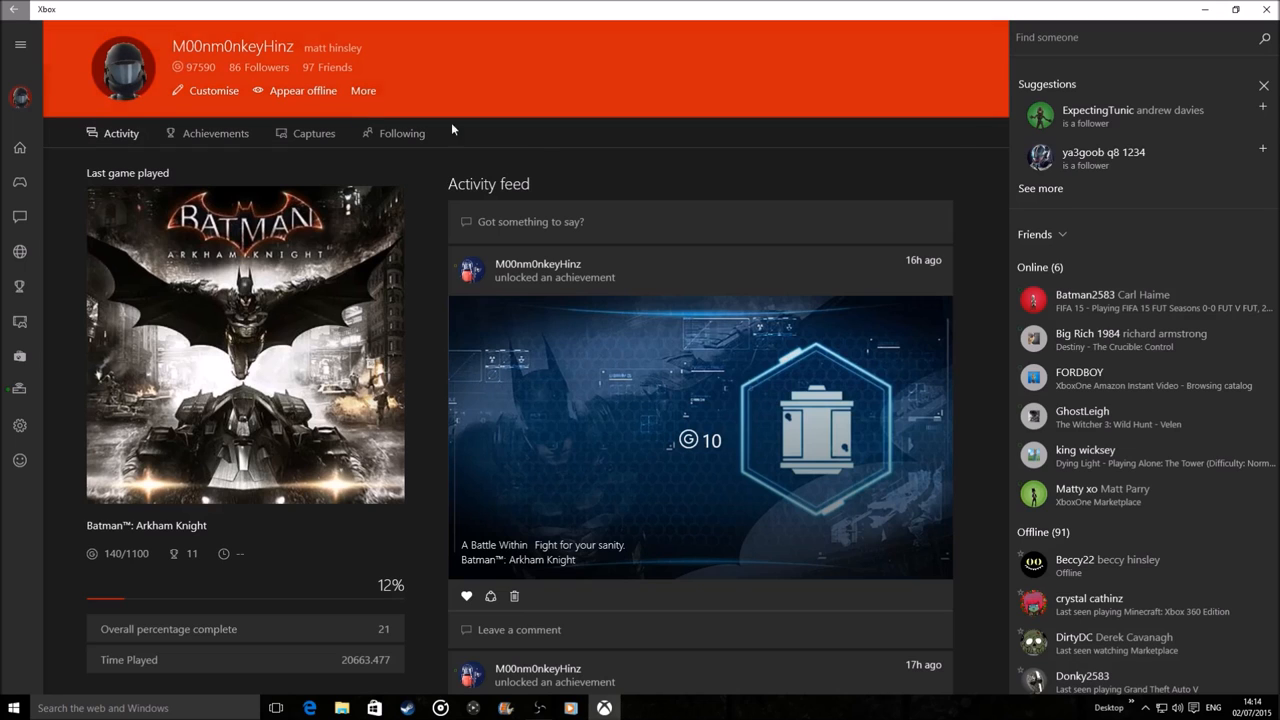
{"action": "mouse_move", "coordinate": [300, 170]}
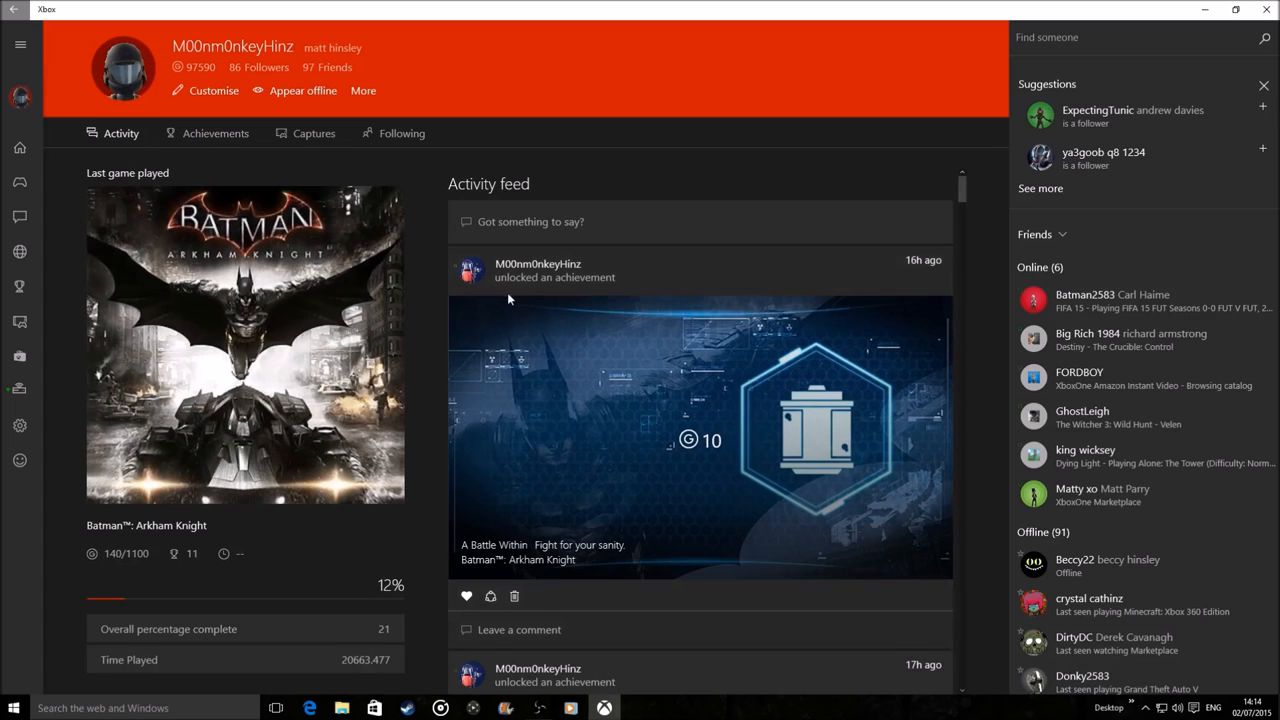
{"action": "scroll", "scroll_direction": "down", "scroll_amount": 3}
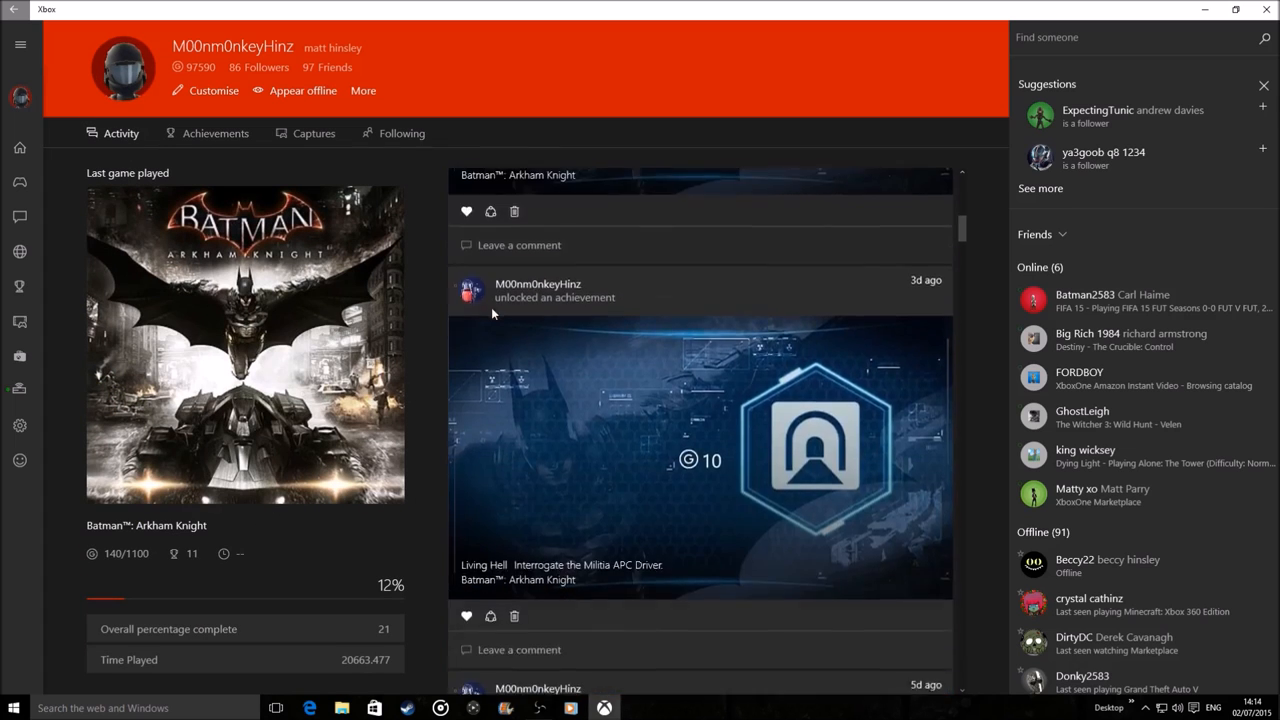
{"action": "scroll", "scroll_direction": "down", "scroll_amount": 3}
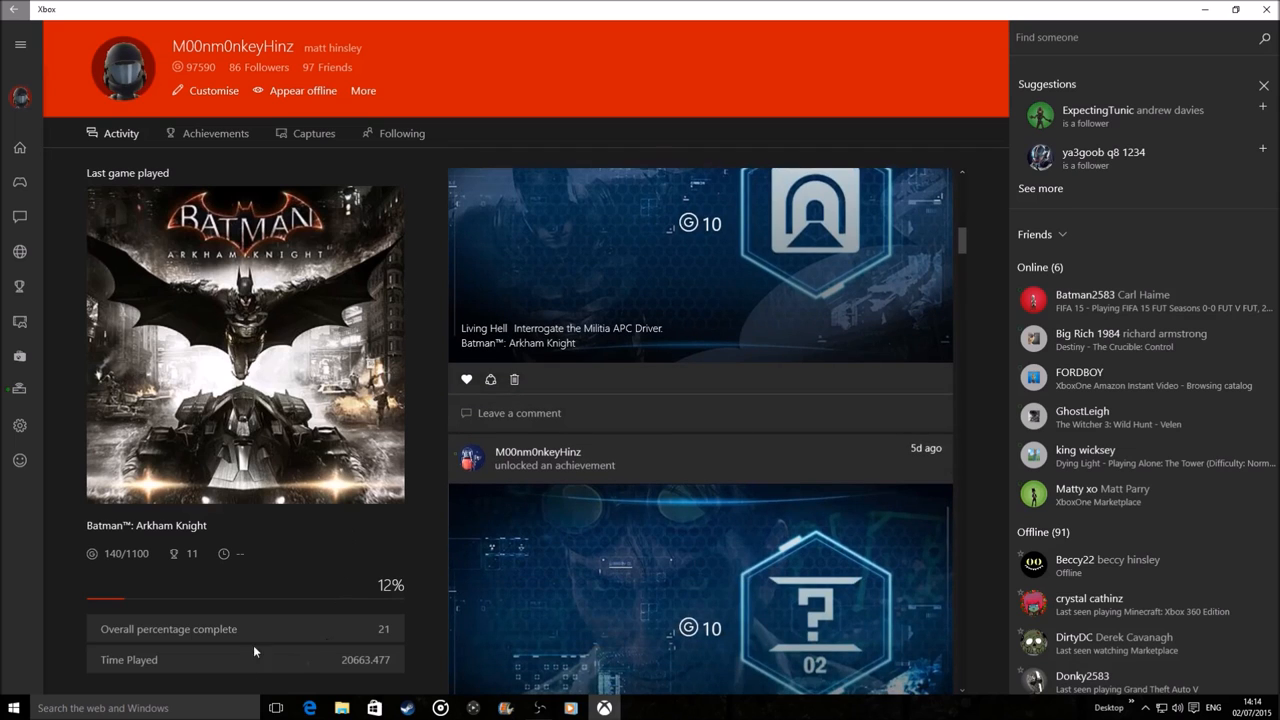
{"action": "mouse_move", "coordinate": [215, 133]}
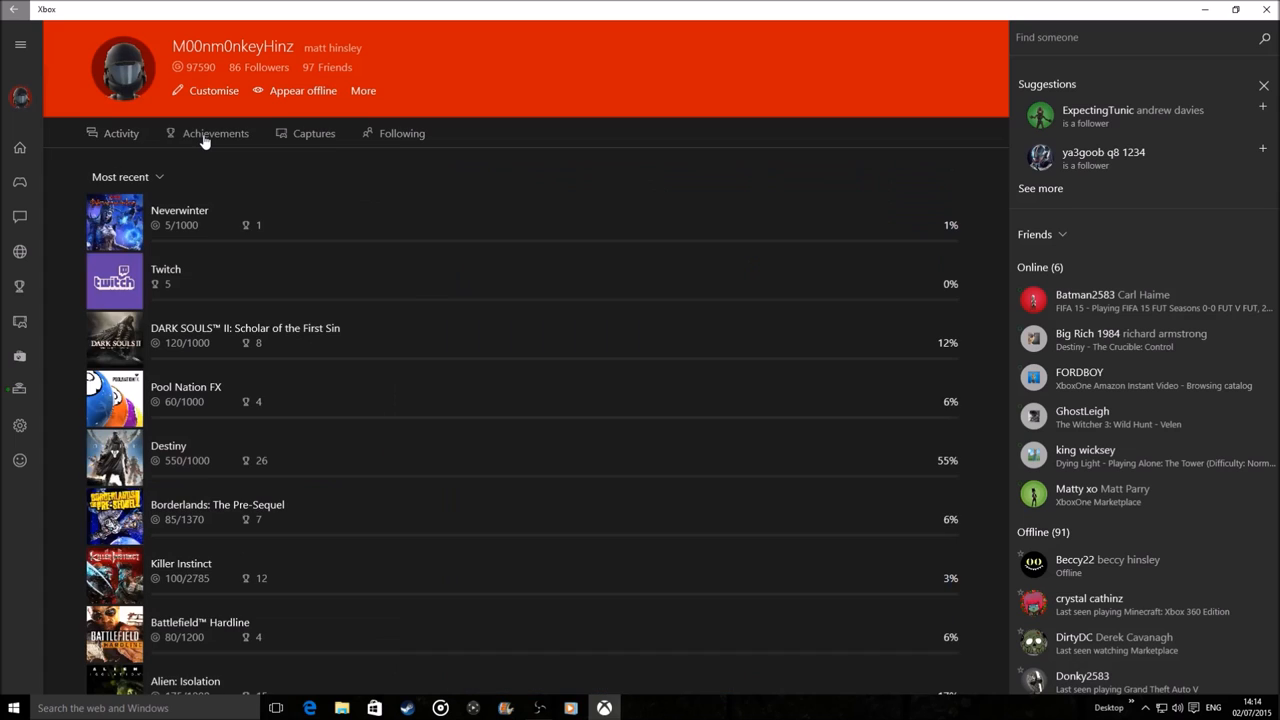
Relaunch Xbox from the Start menu app list to get back to the profile activity feed
{"action": "left_click", "coordinate": [13, 708]}
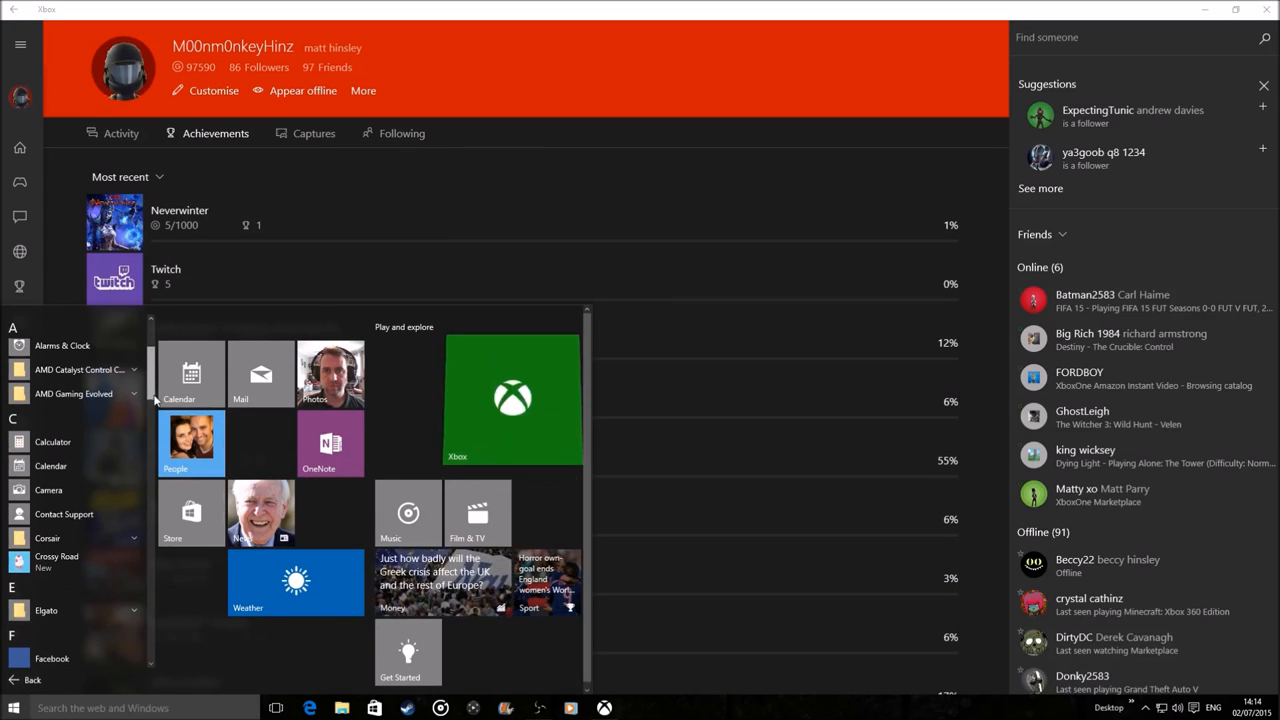
{"action": "scroll", "scroll_direction": "down", "scroll_amount": 3}
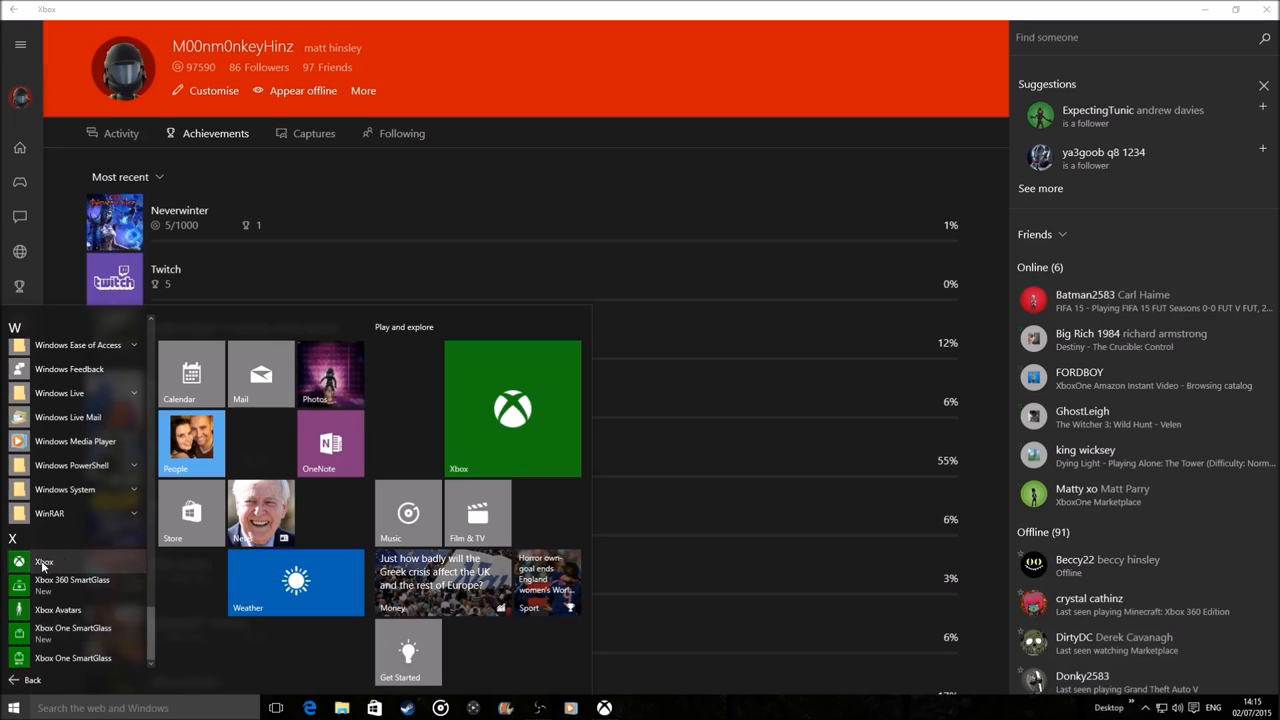
{"action": "left_click", "coordinate": [165, 276]}
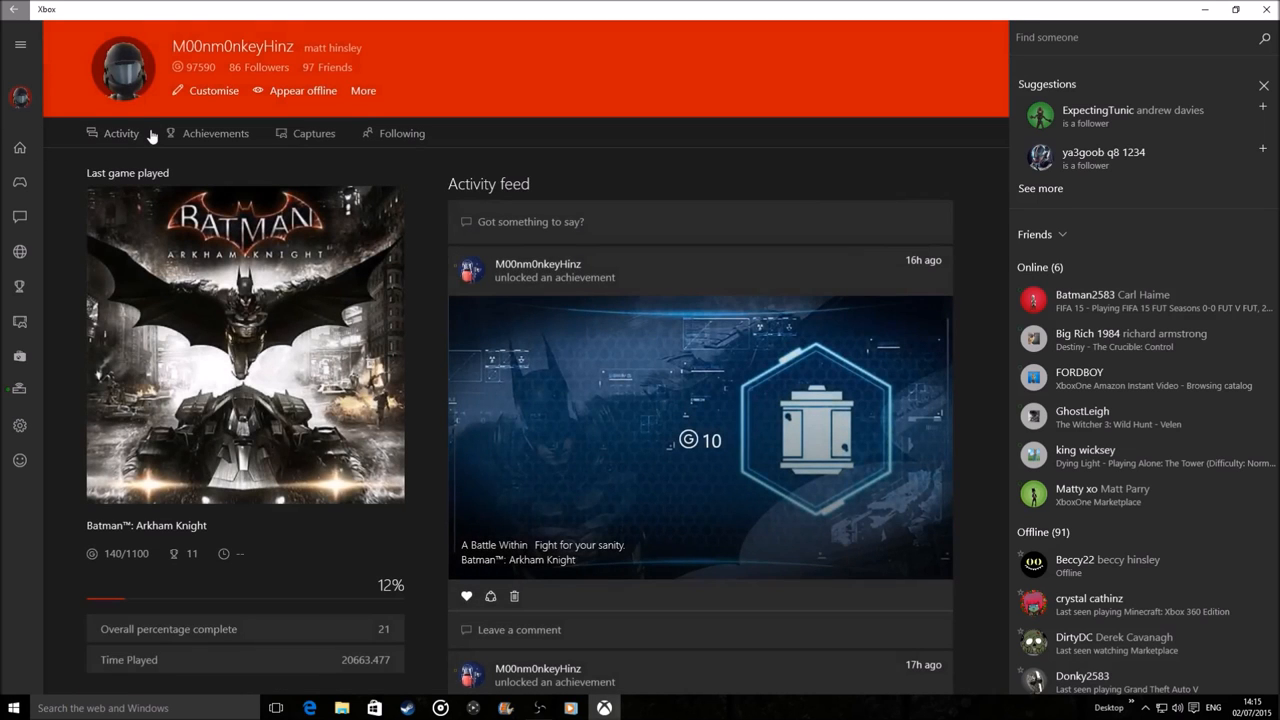
{"action": "mouse_move", "coordinate": [163, 80]}
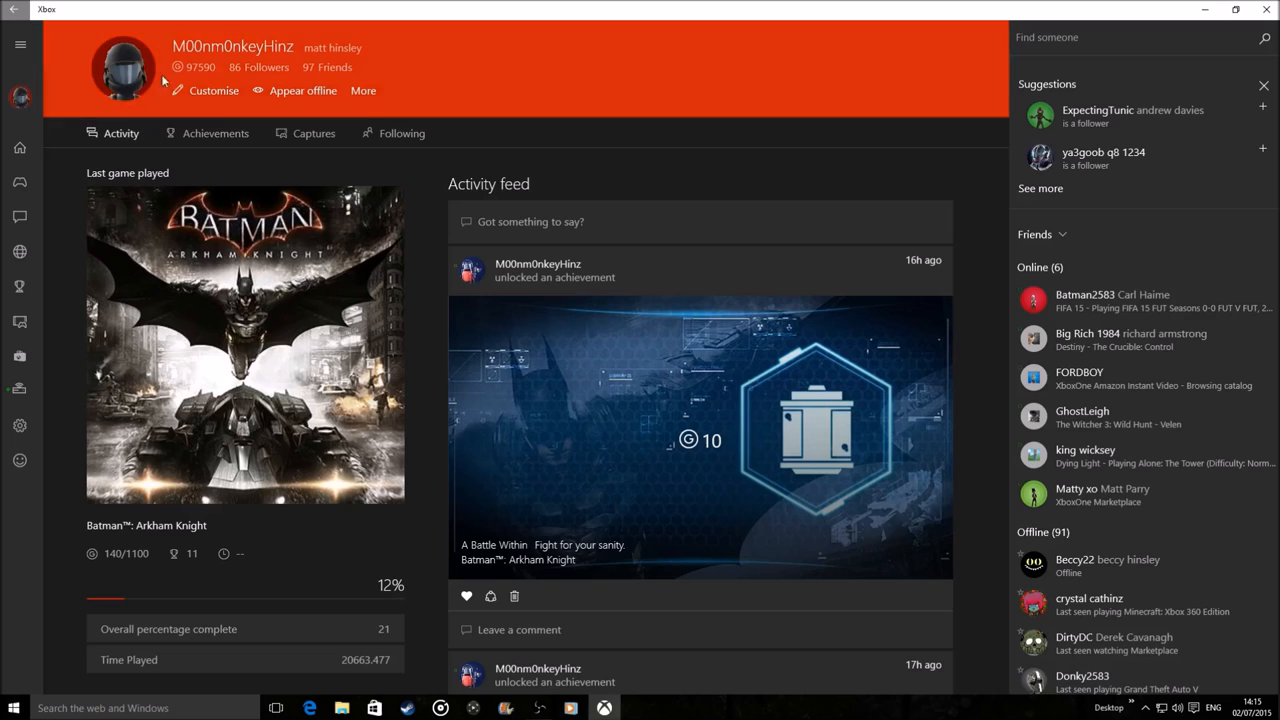
Switch through the profile's Achievements tab to Captures and open a Batman: Arkham Knight clip
{"action": "left_click", "coordinate": [215, 132]}
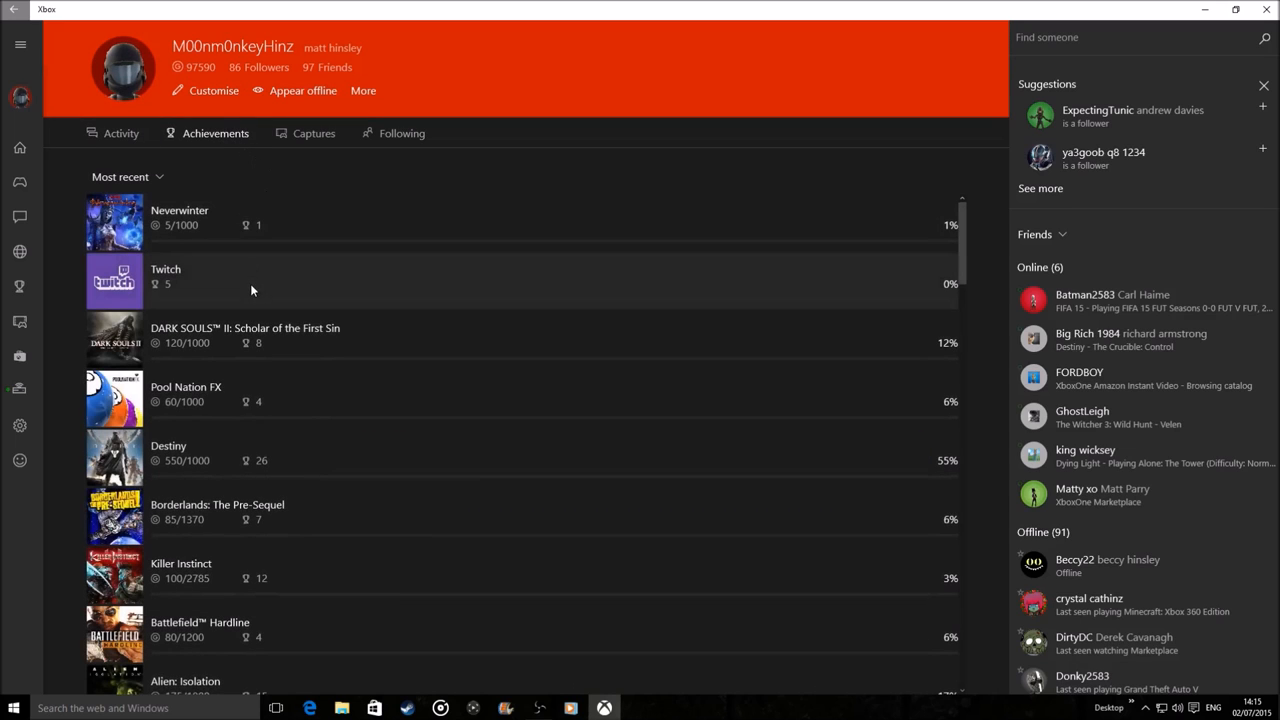
{"action": "mouse_move", "coordinate": [318, 242]}
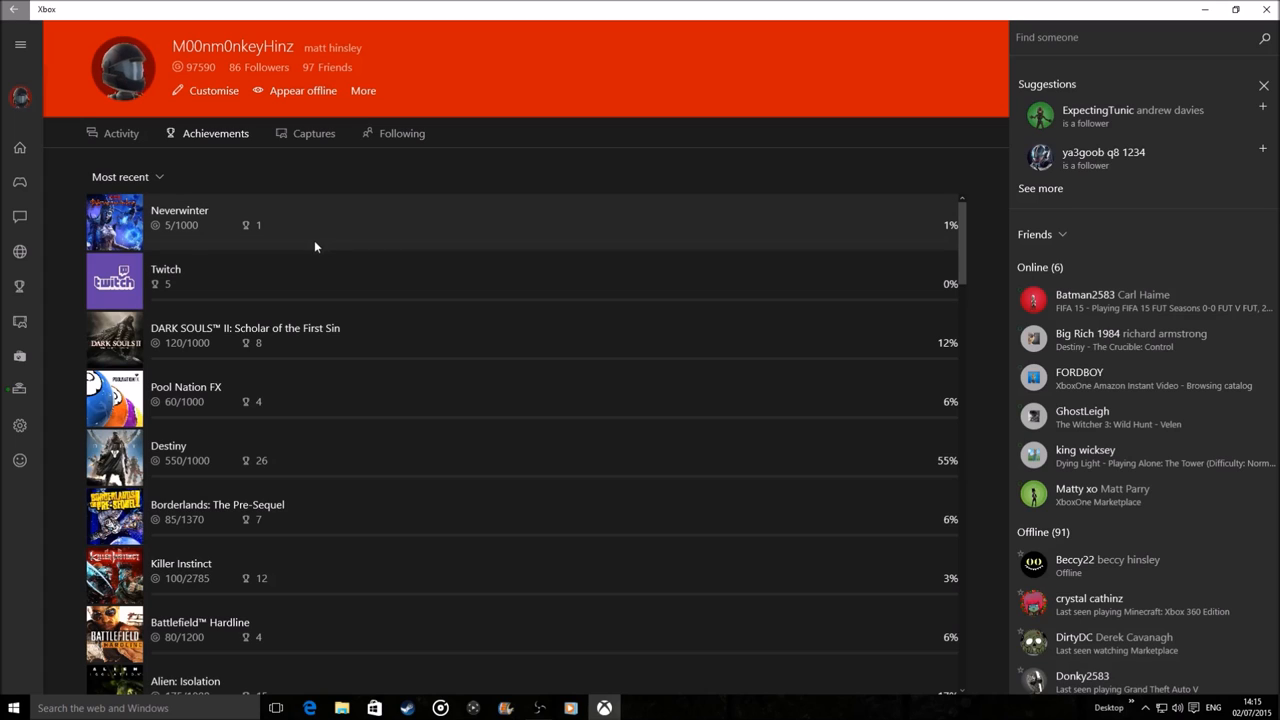
{"action": "mouse_move", "coordinate": [305, 251]}
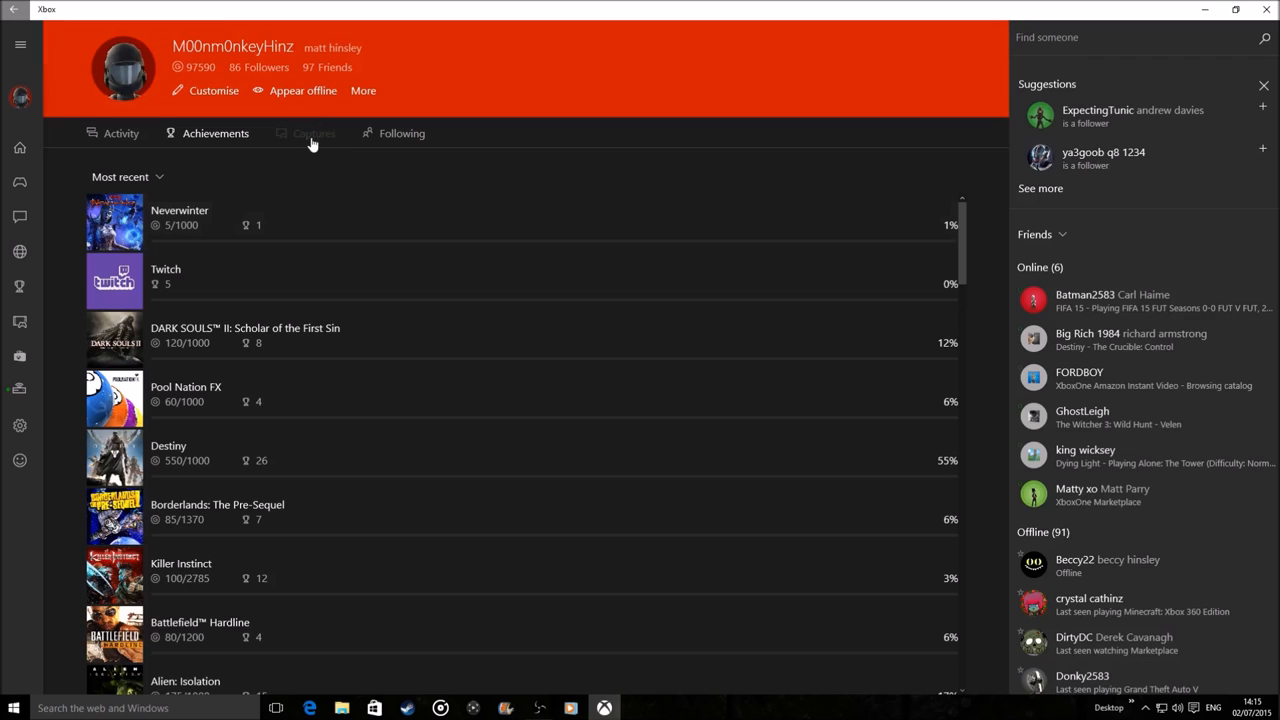
{"action": "left_click", "coordinate": [314, 133]}
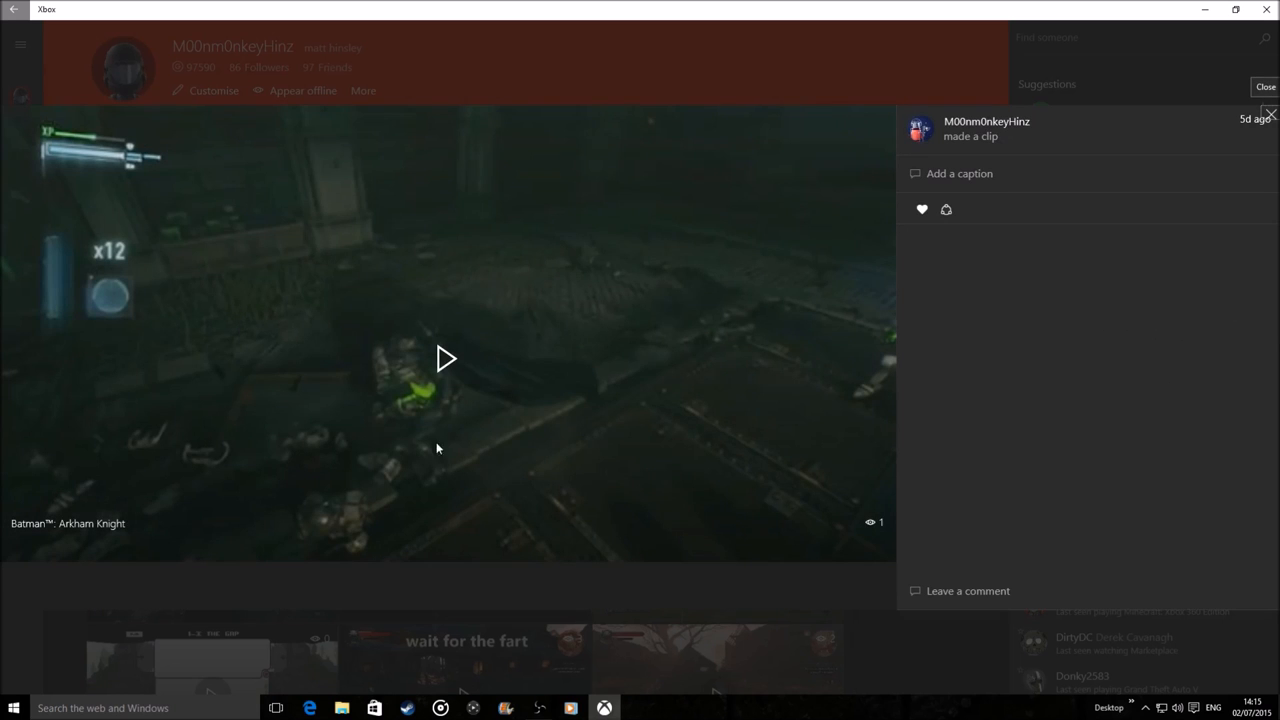
Close the Batman clip viewer to return to the captures grid
{"action": "left_click", "coordinate": [446, 358]}
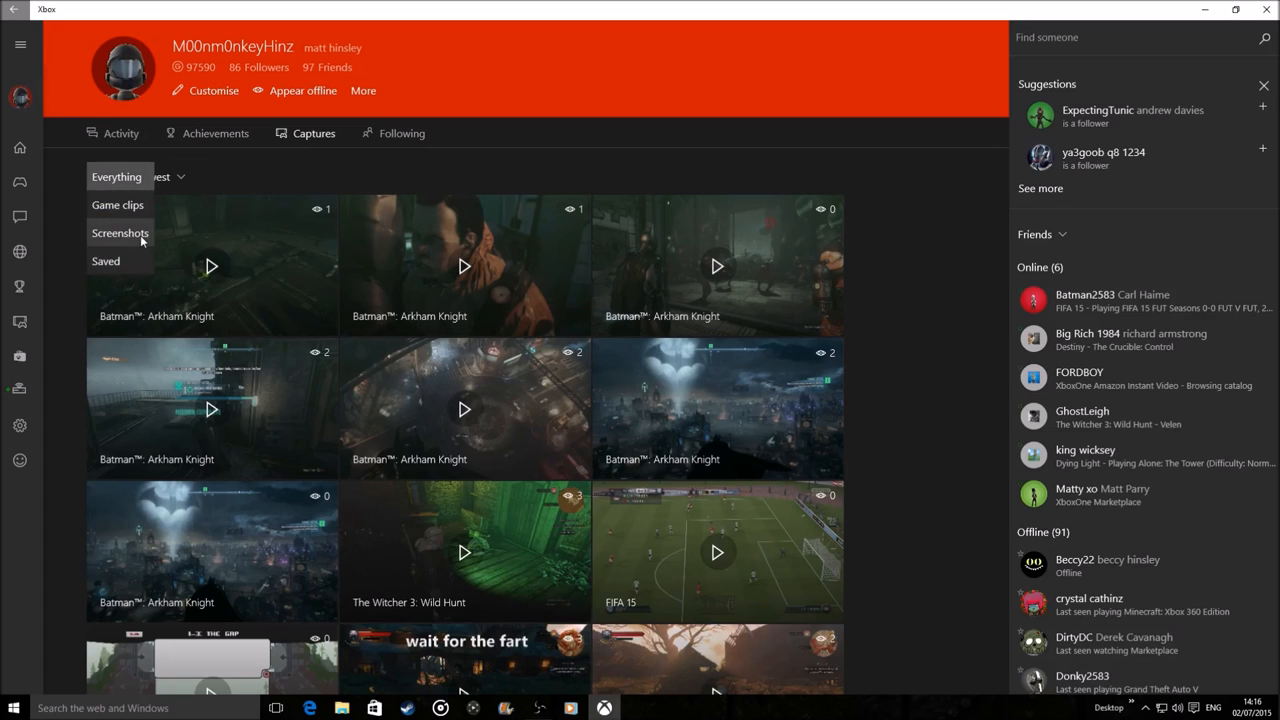
{"action": "left_click", "coordinate": [120, 232]}
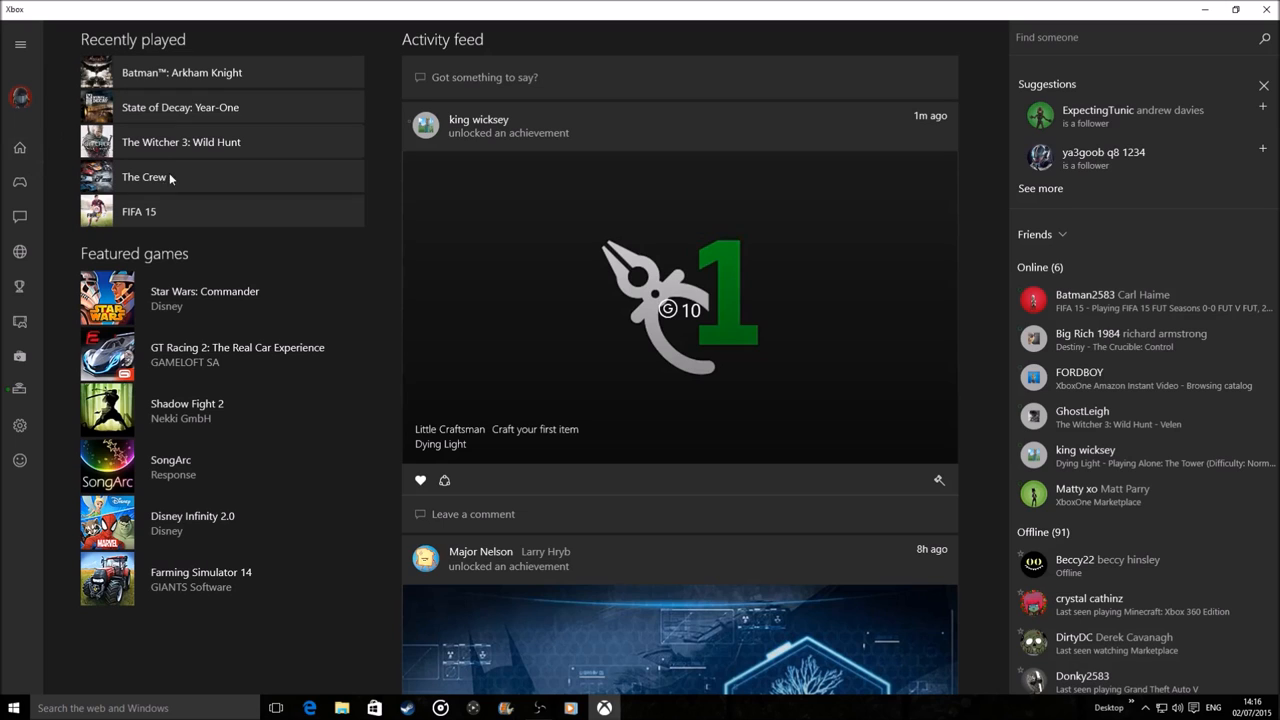
{"action": "mouse_move", "coordinate": [193, 451]}
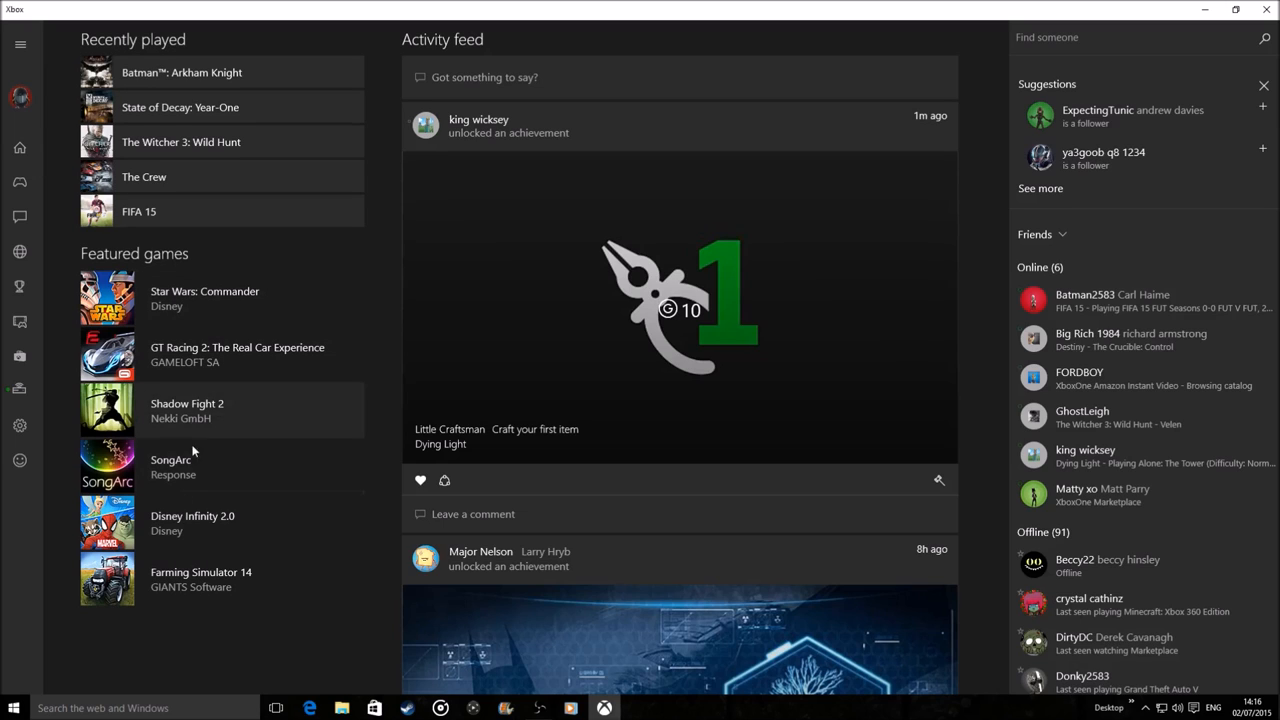
{"action": "mouse_move", "coordinate": [397, 361]}
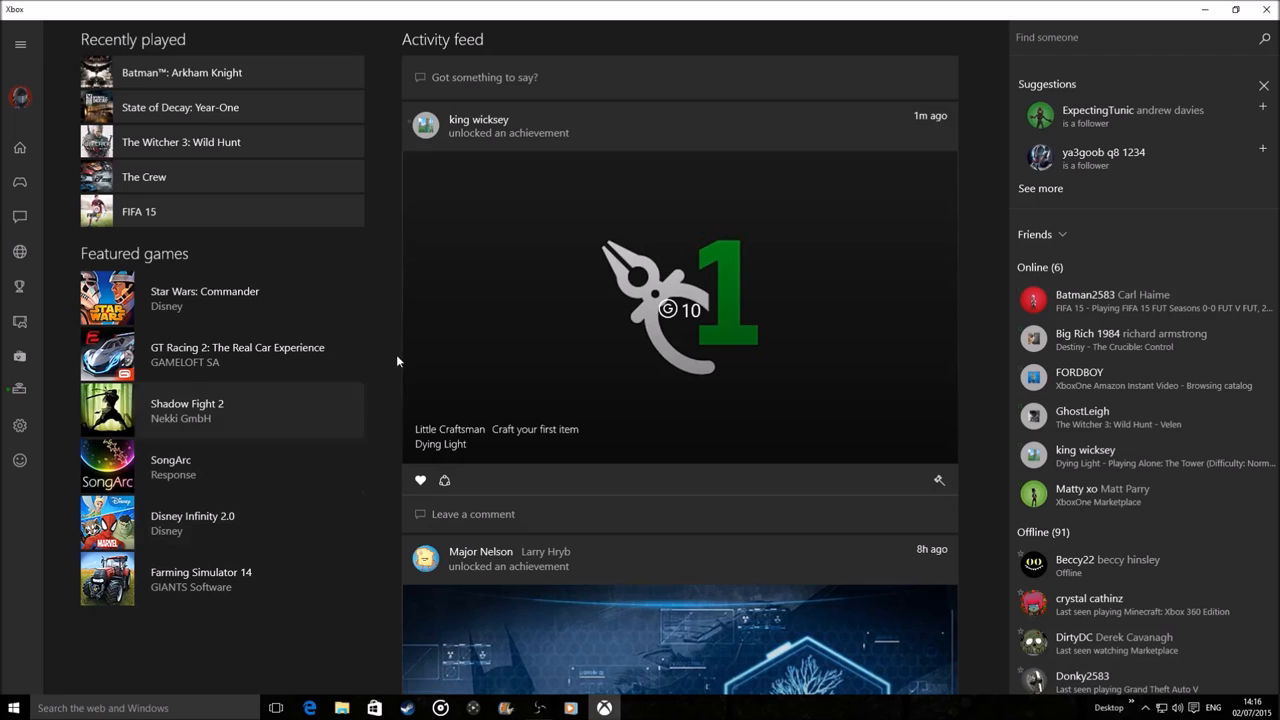
Scroll the captures, then show the Activity alerts listing who liked your activity
{"action": "scroll", "scroll_direction": "down", "scroll_amount": 3}
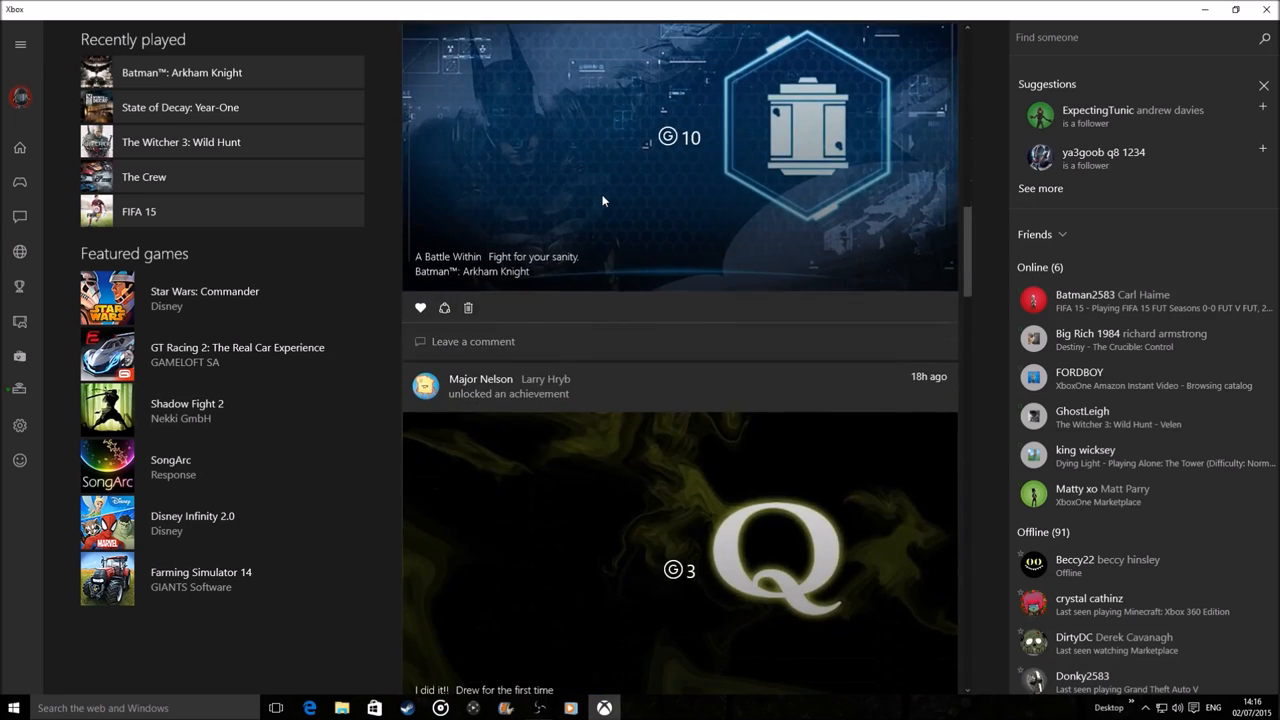
{"action": "scroll", "scroll_direction": "down", "scroll_amount": 3}
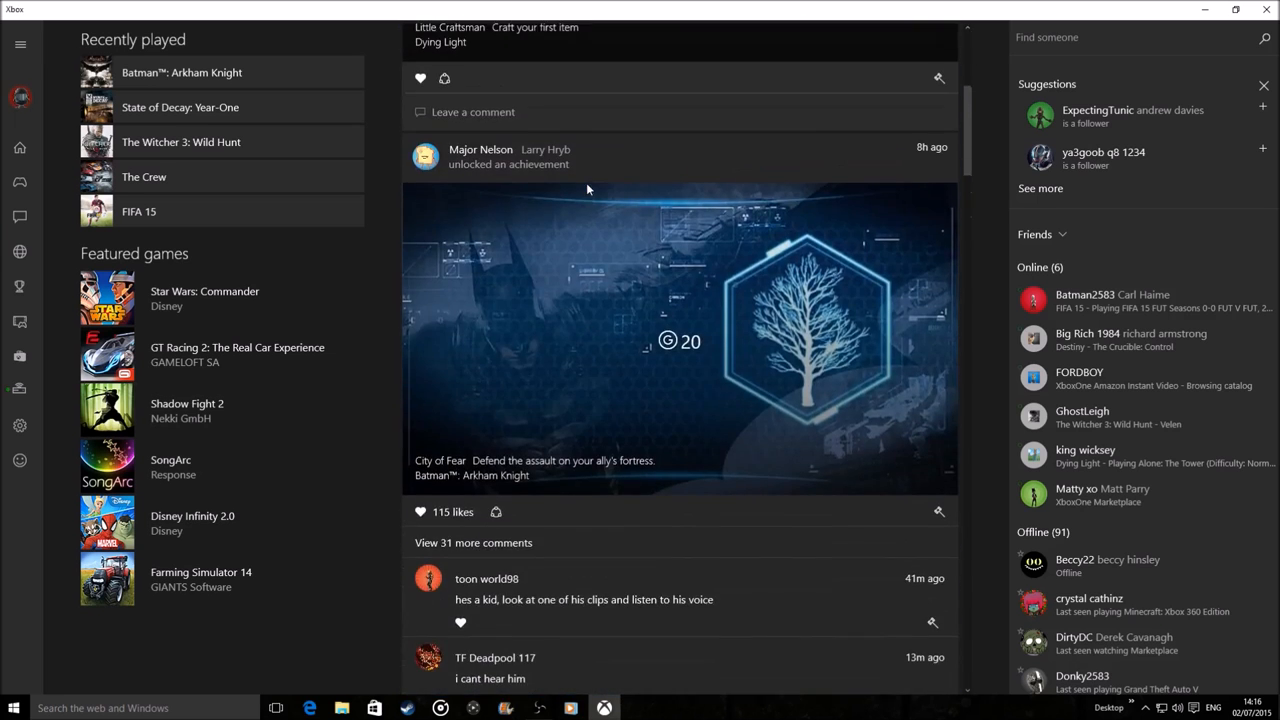
{"action": "left_click", "coordinate": [20, 43]}
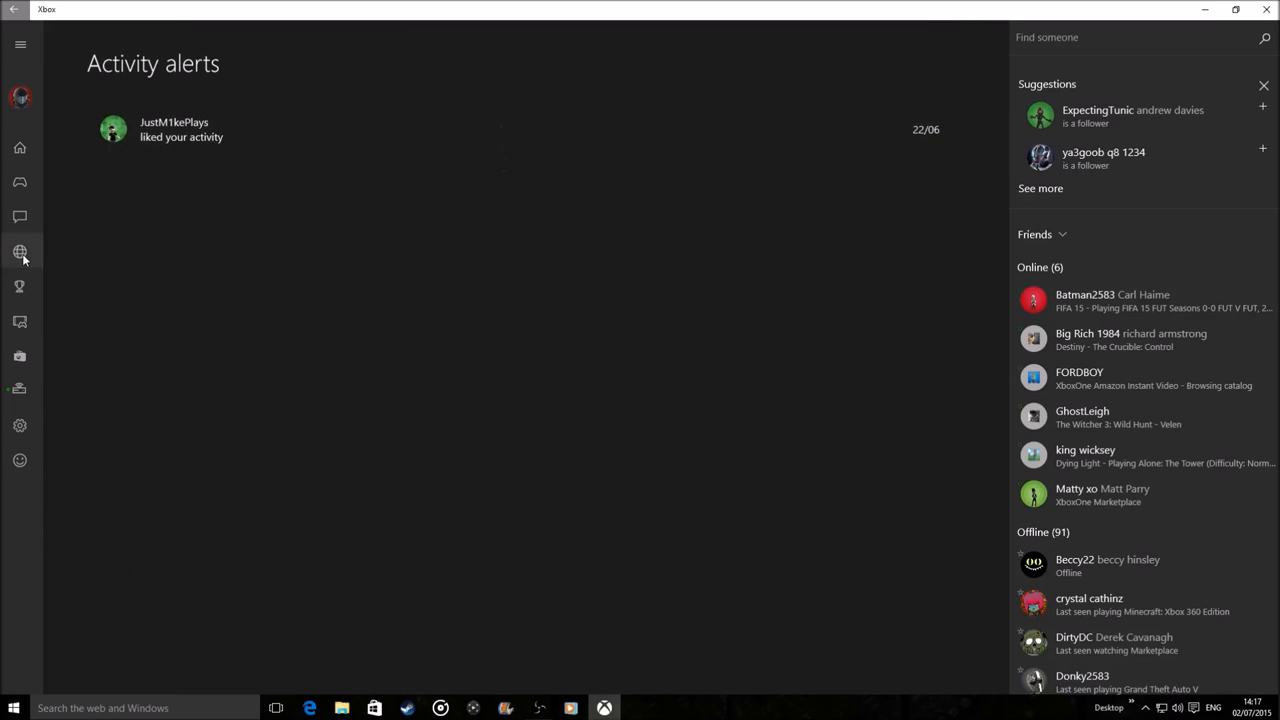
Pass through the Achievements list, expand the navigation menu, and open app Settings
{"action": "left_click", "coordinate": [20, 287]}
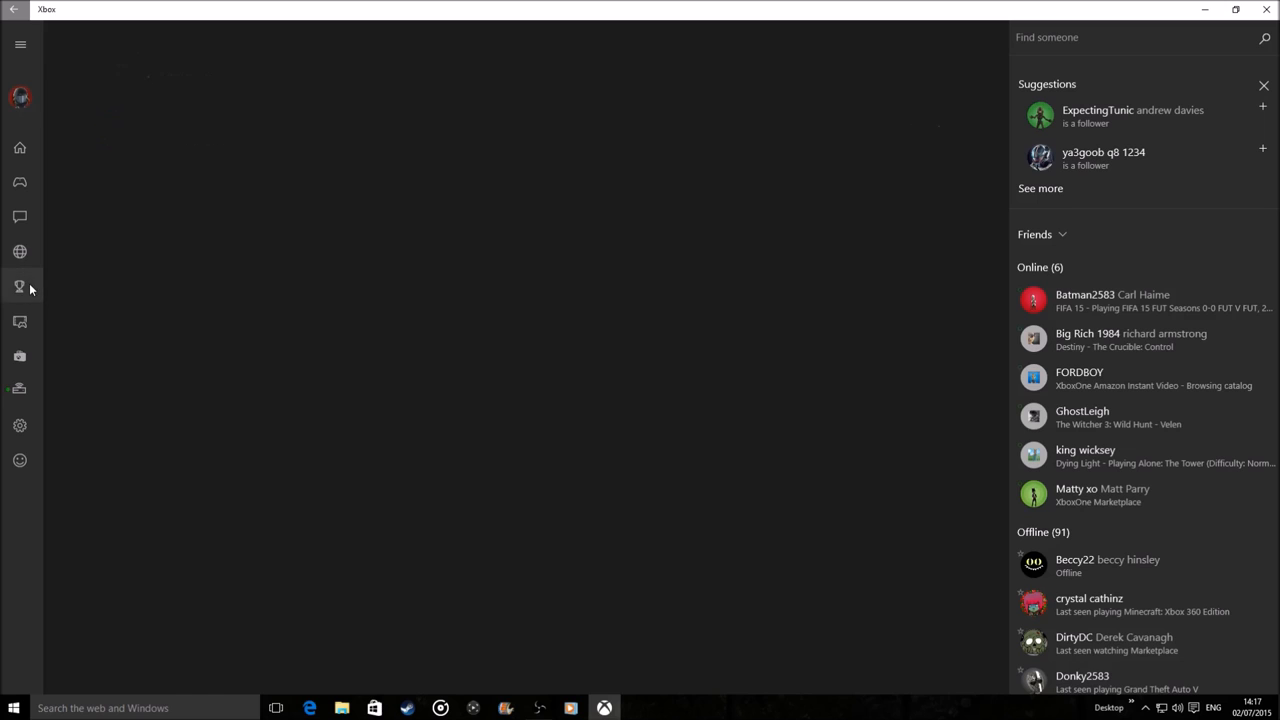
{"action": "left_click", "coordinate": [19, 287]}
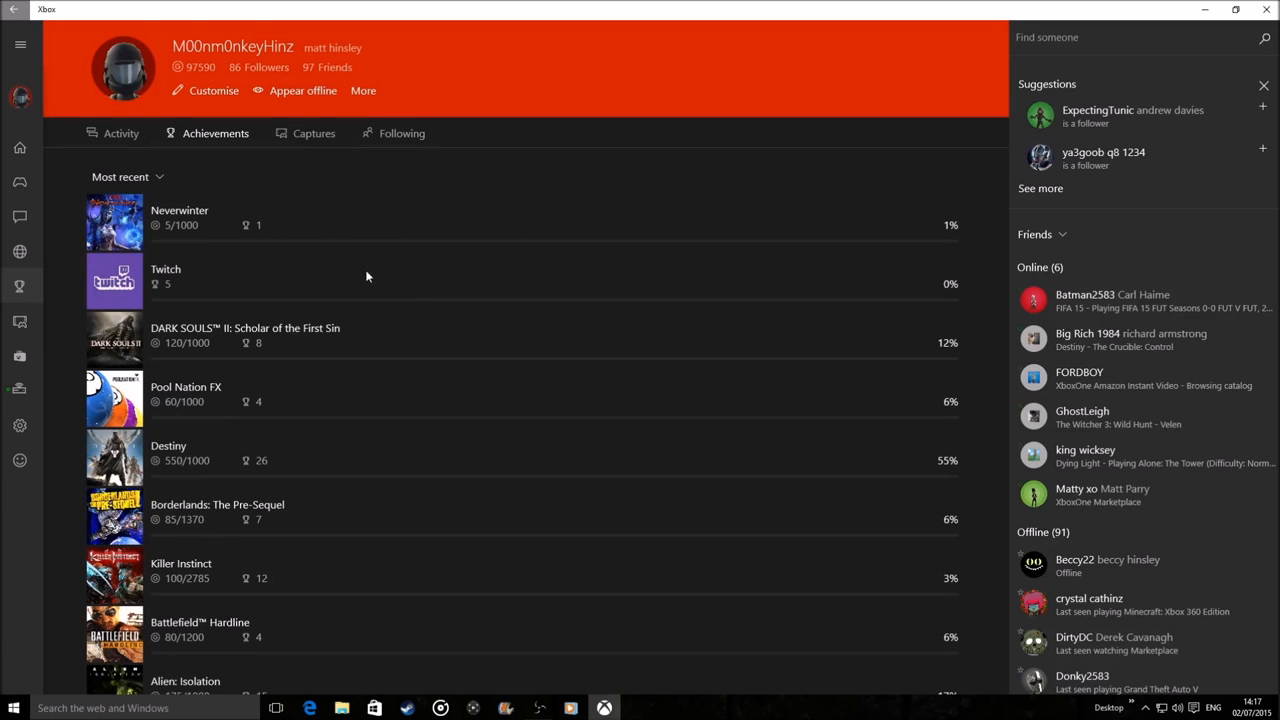
{"action": "left_click", "coordinate": [20, 44]}
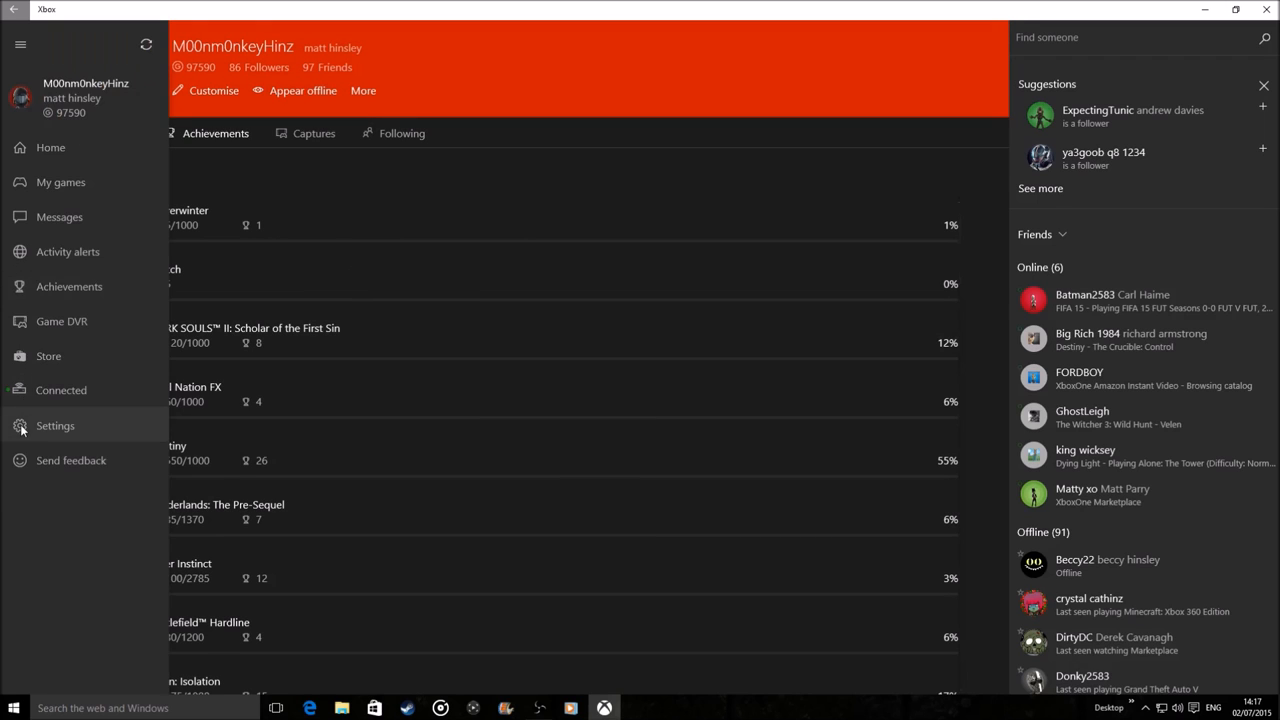
{"action": "left_click", "coordinate": [55, 425]}
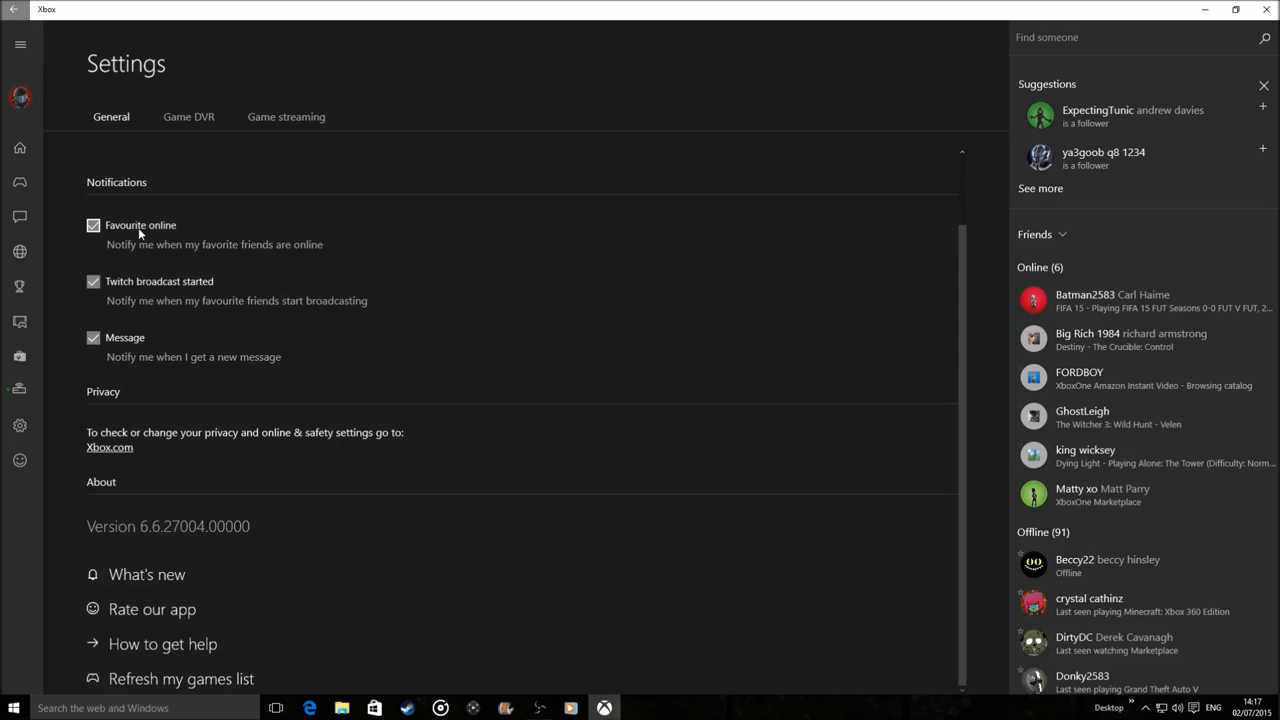
View the what's-new update summary from Settings and dismiss it
{"action": "left_click", "coordinate": [146, 574]}
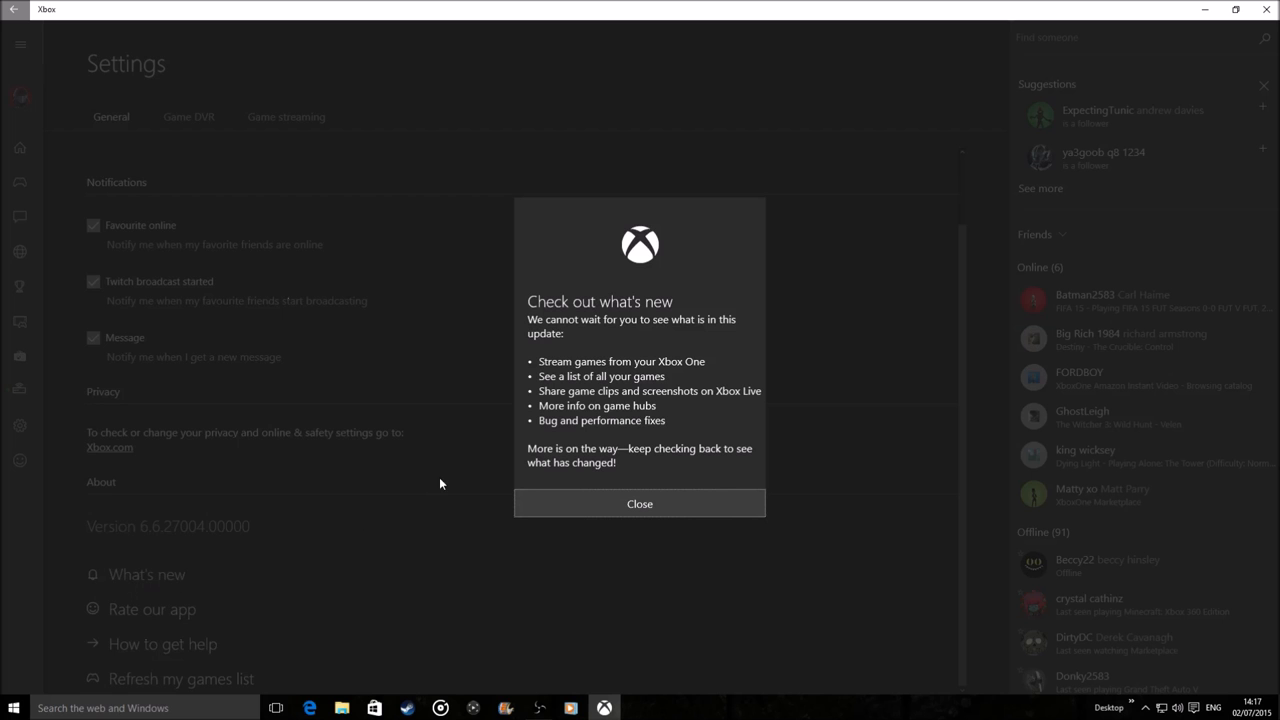
{"action": "left_click", "coordinate": [639, 503]}
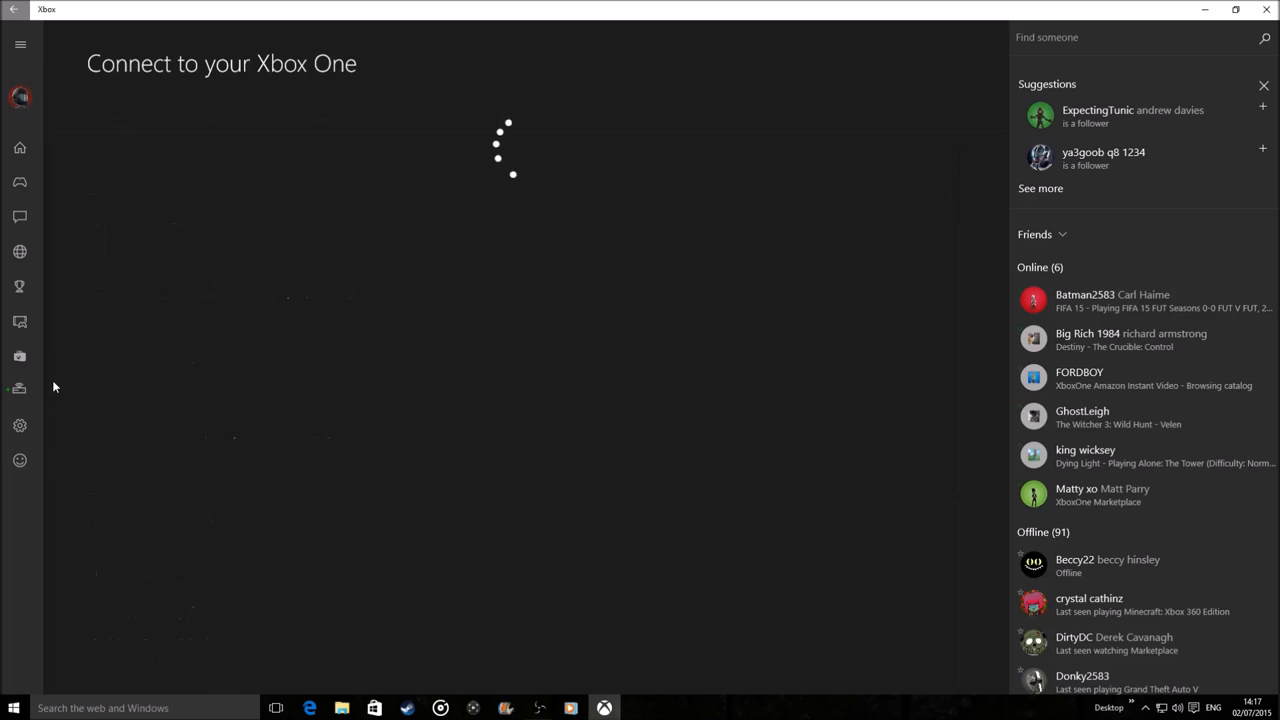
{"action": "mouse_move", "coordinate": [327, 322]}
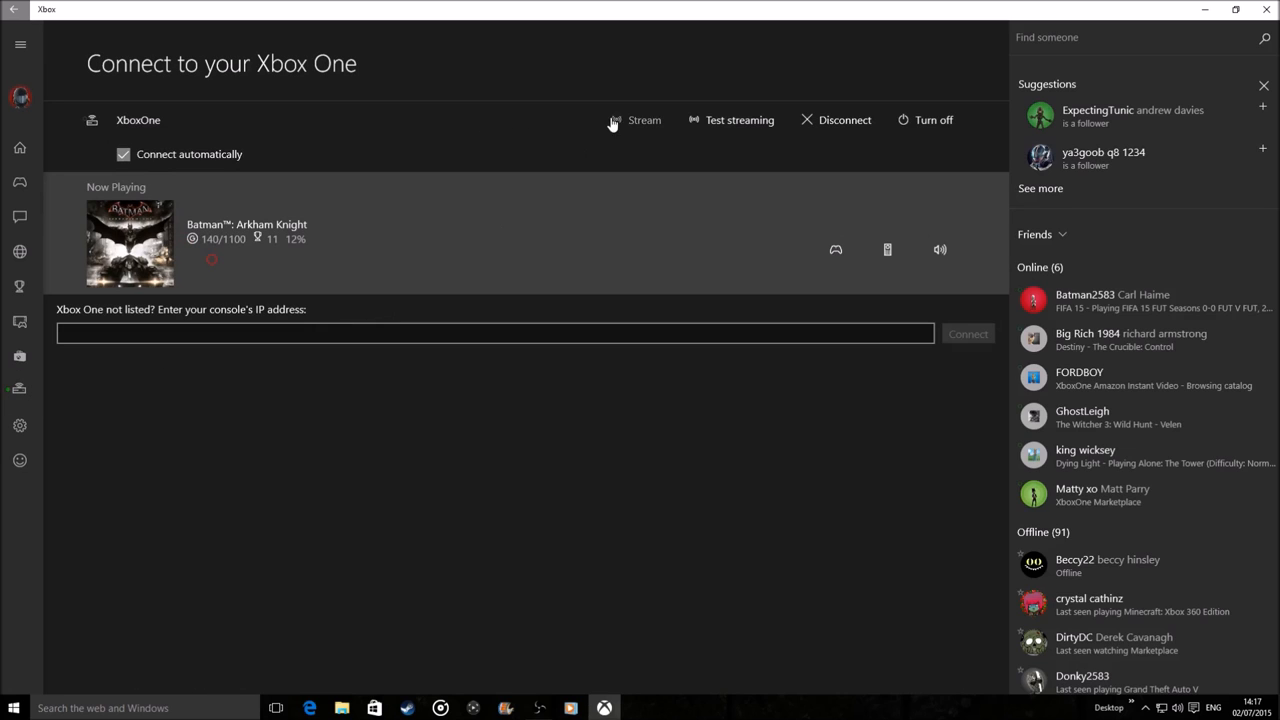
Stream the connected XboxOne console to the PC, bringing up its pinned dashboard
{"action": "left_click", "coordinate": [644, 120]}
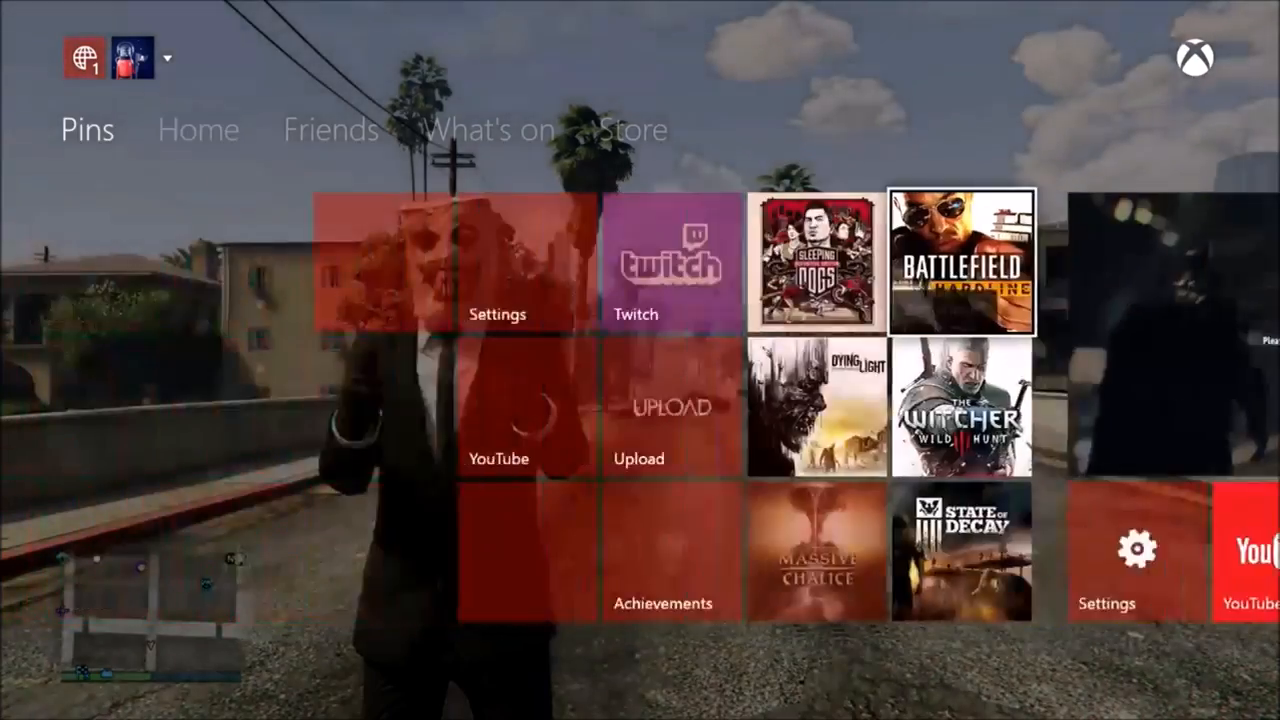
Go to the streamed console's Home screen and open My games & apps
{"action": "left_click", "coordinate": [198, 129]}
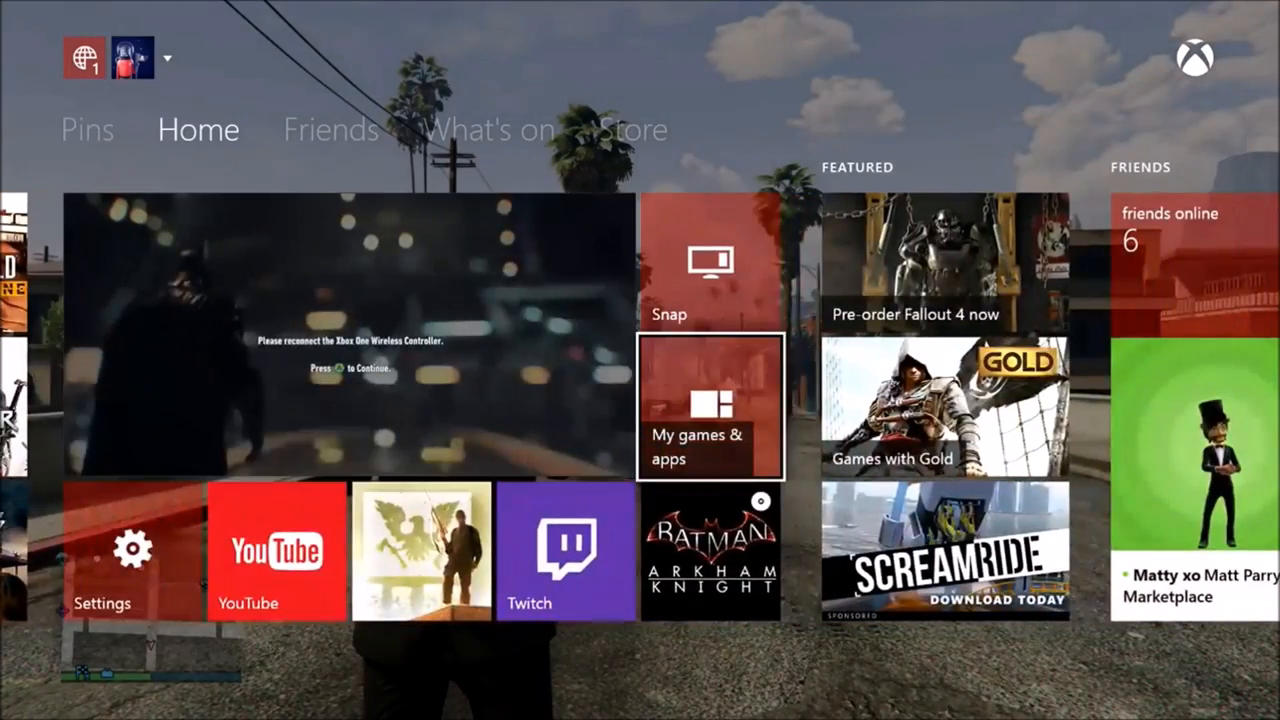
{"action": "left_click", "coordinate": [710, 405]}
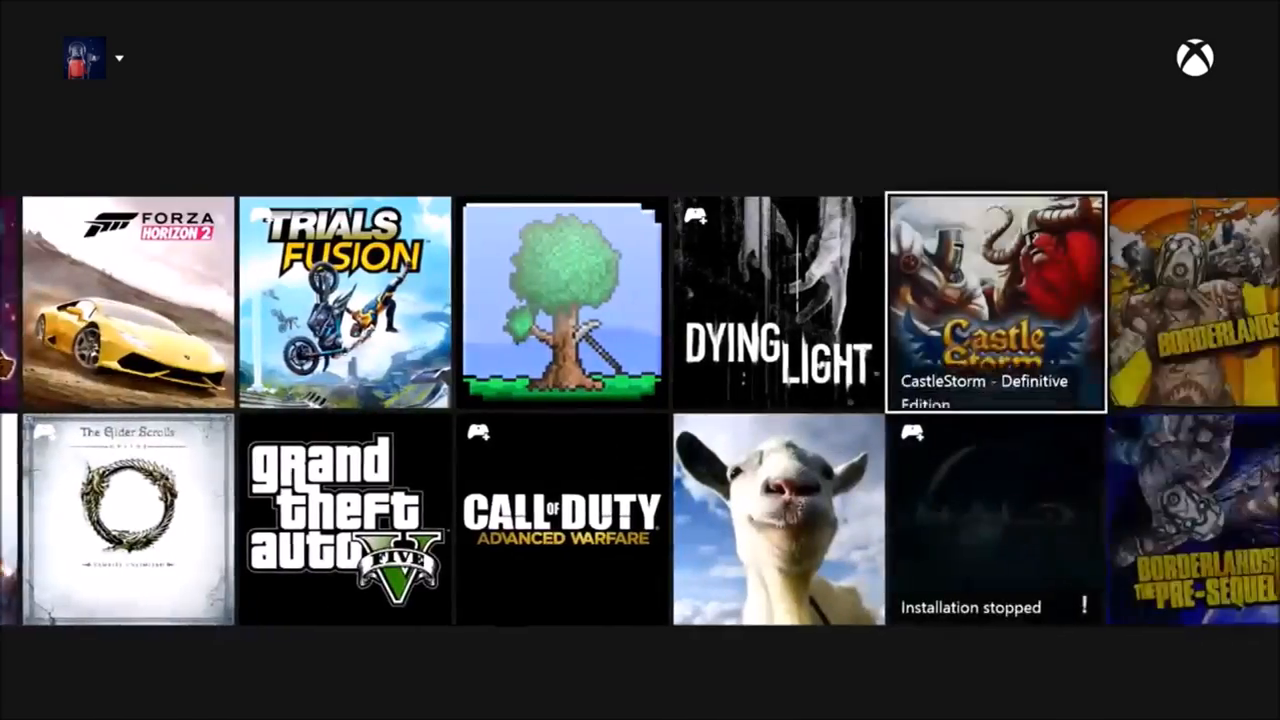
{"action": "scroll", "scroll_direction": "right", "scroll_amount": 3}
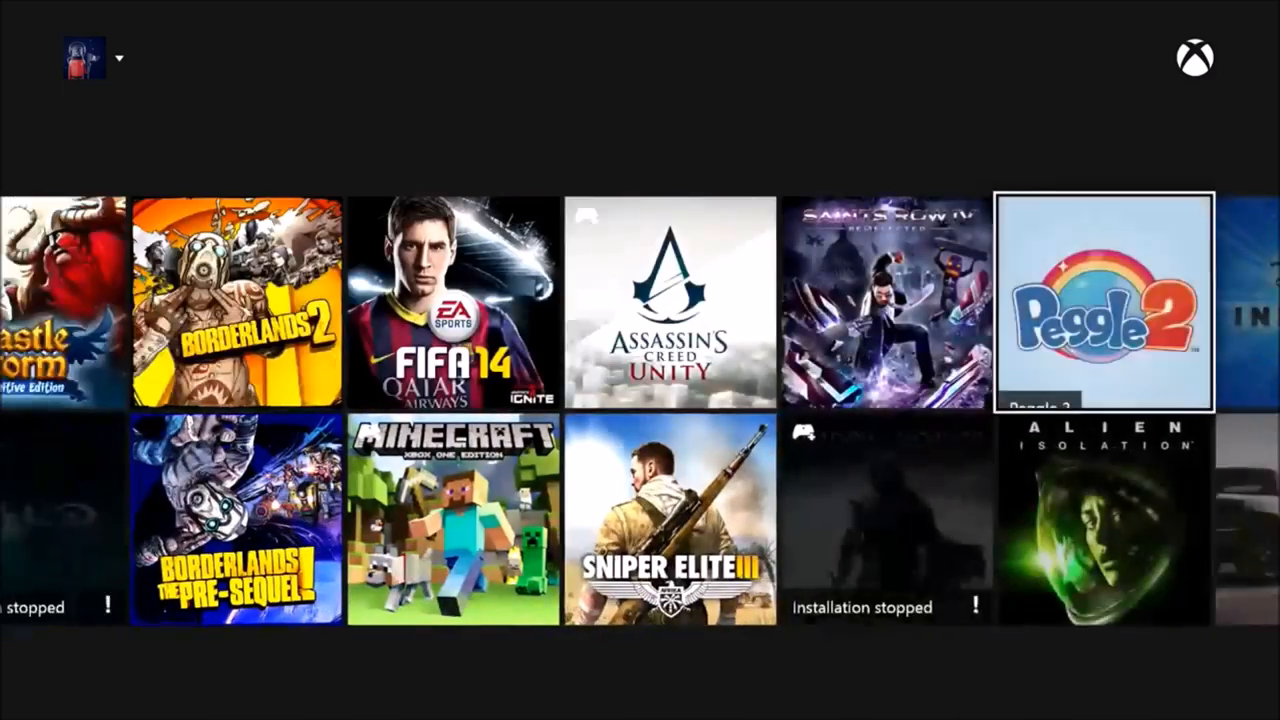
{"action": "scroll", "scroll_direction": "right", "scroll_amount": 3}
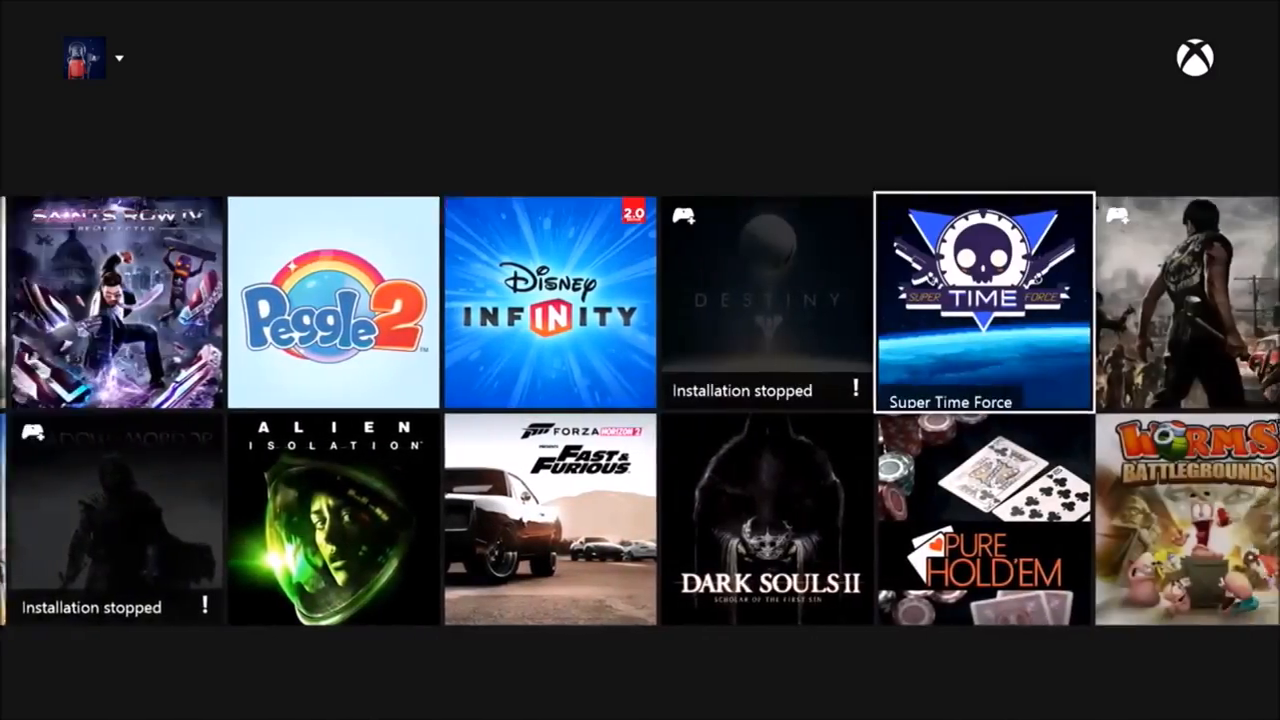
{"action": "scroll", "scroll_direction": "right", "scroll_amount": 3}
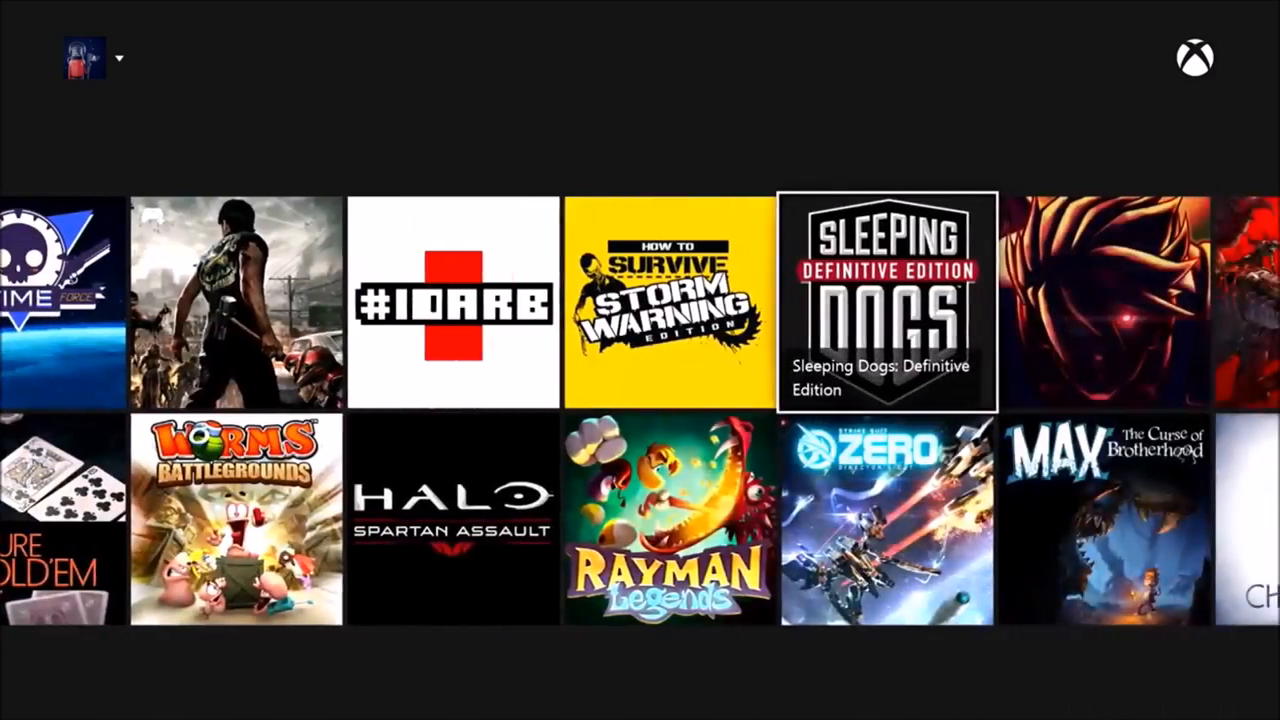
{"action": "scroll", "scroll_direction": "right", "scroll_amount": 3}
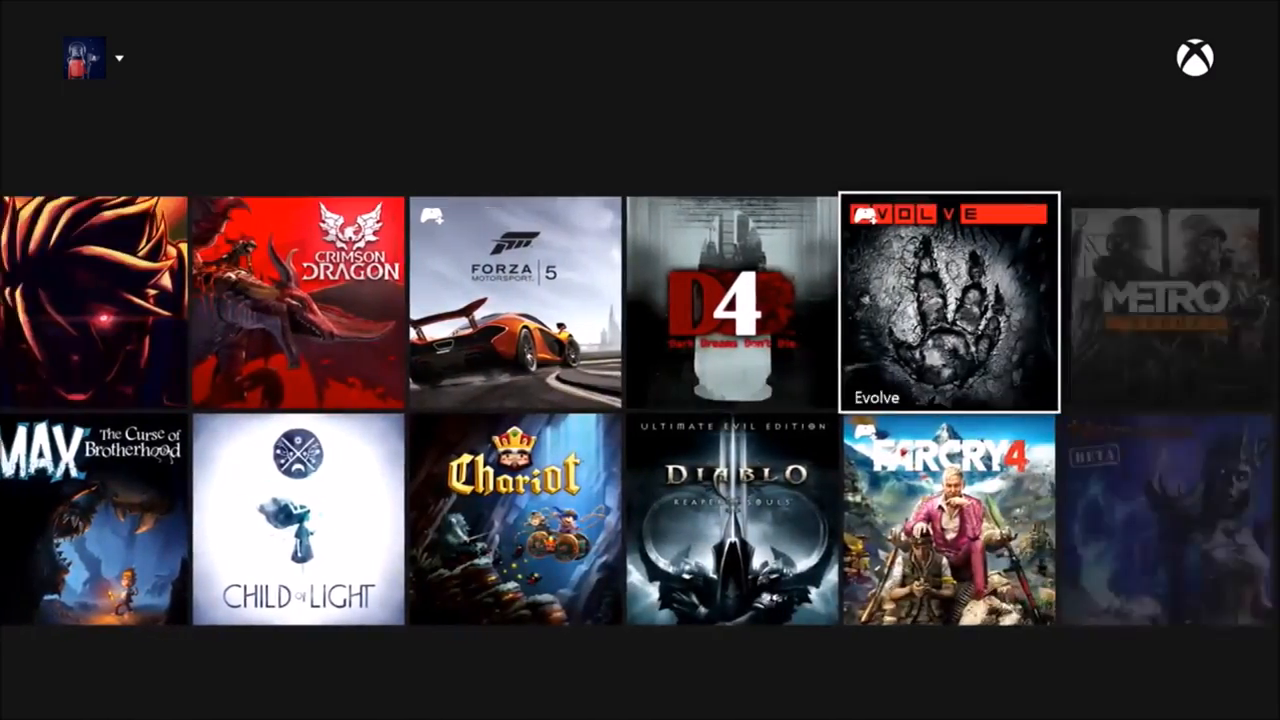
{"action": "scroll", "scroll_direction": "right", "scroll_amount": 3}
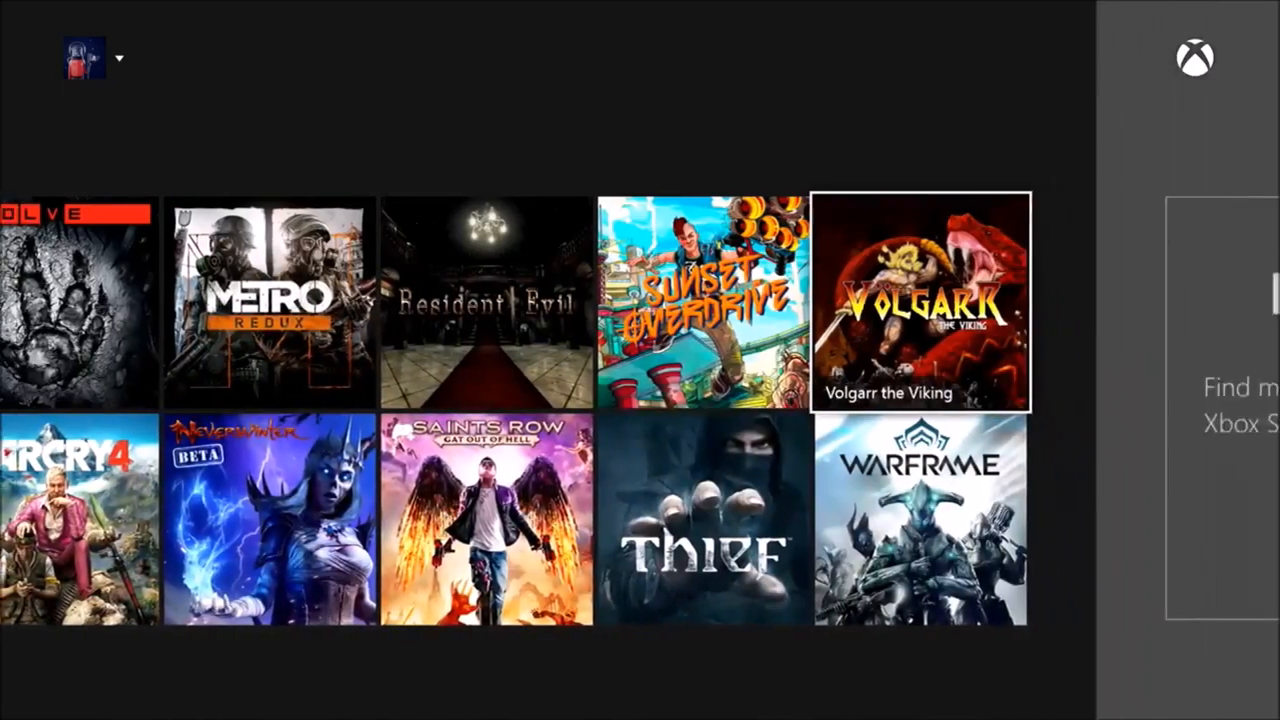
{"action": "scroll", "scroll_direction": "left", "scroll_amount": 3}
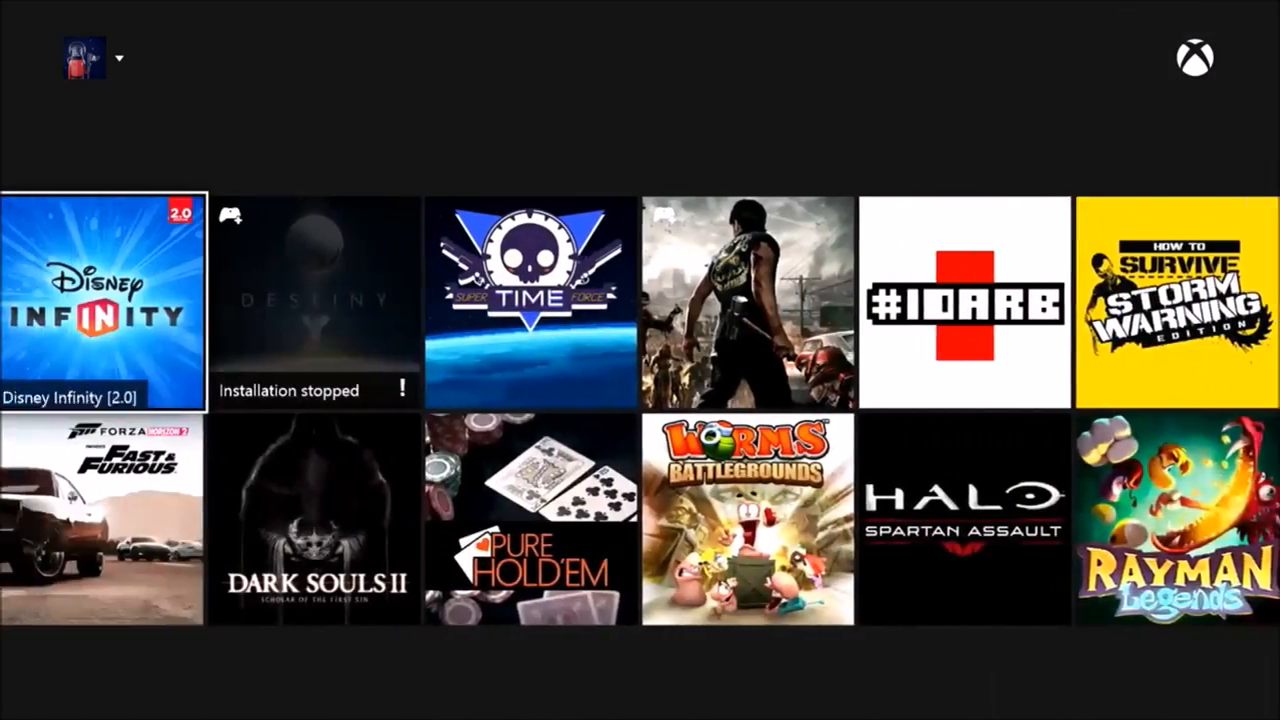
{"action": "scroll", "scroll_direction": "right", "scroll_amount": 3}
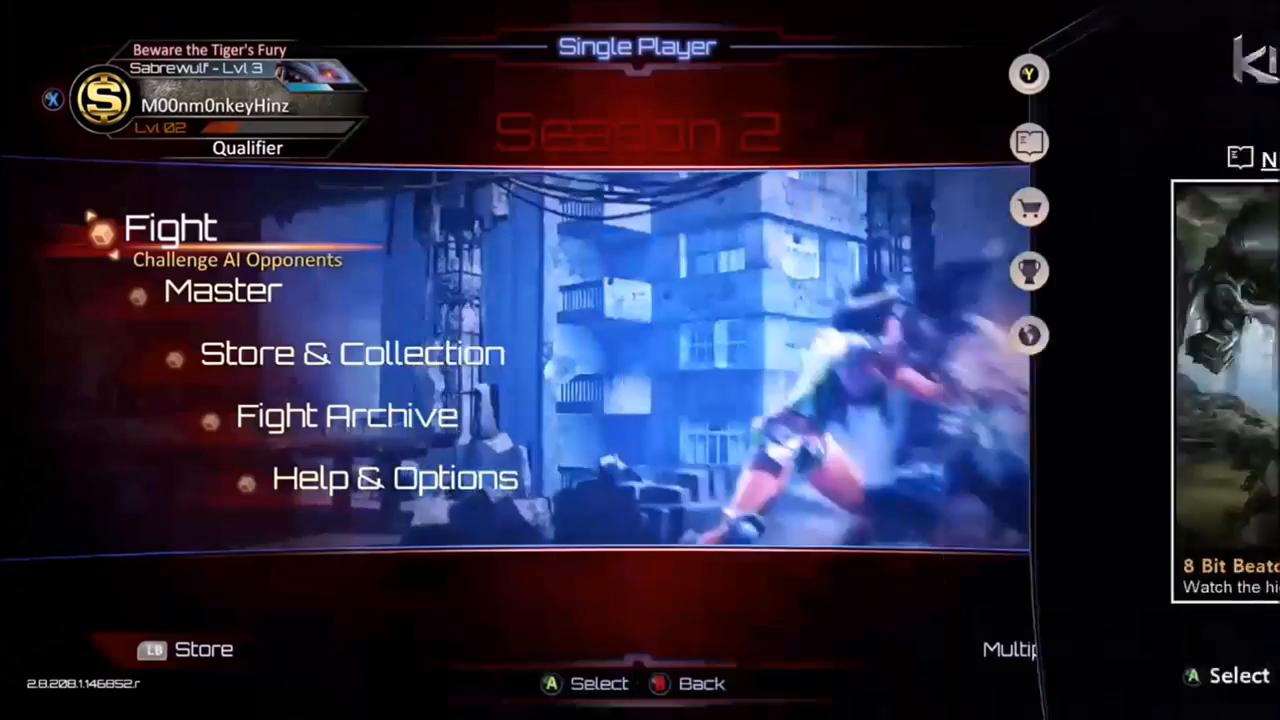
Start a Fight against AI and pick Sabrewulf on the fighter select screen
{"action": "left_click", "coordinate": [170, 227]}
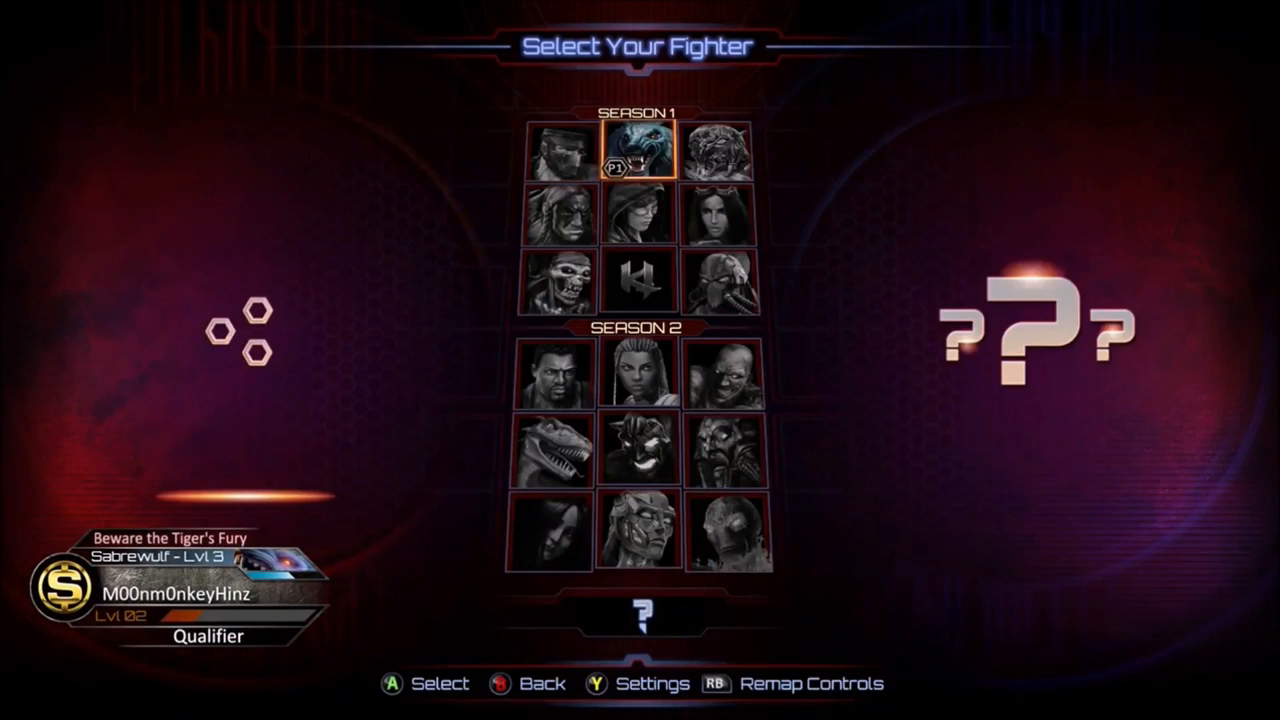
{"action": "key", "text": "Down"}
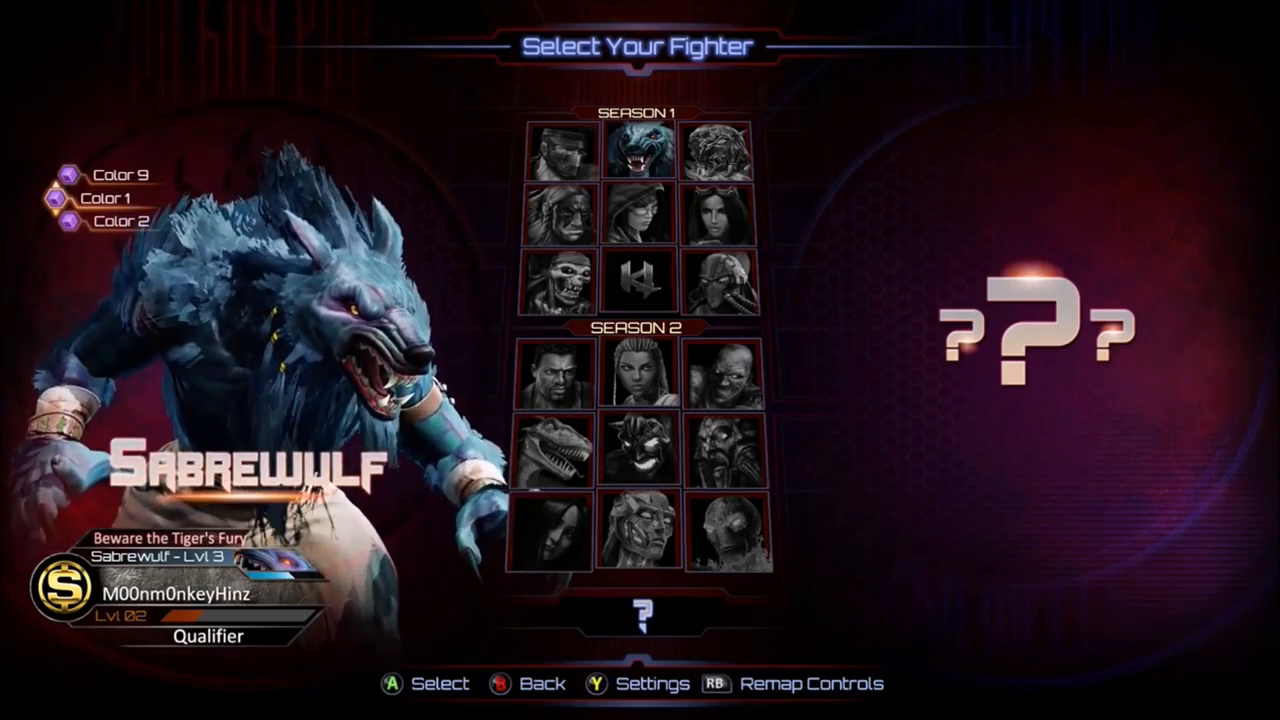
{"action": "mouse_move", "coordinate": [719, 153]}
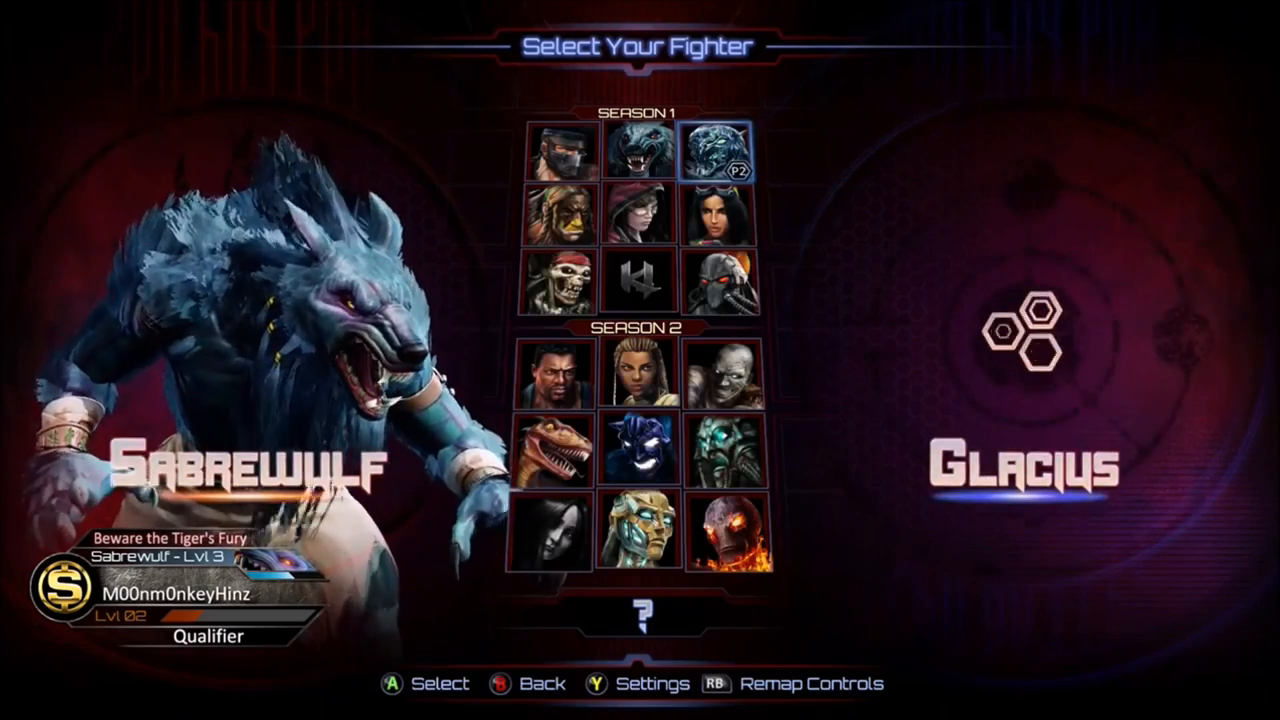